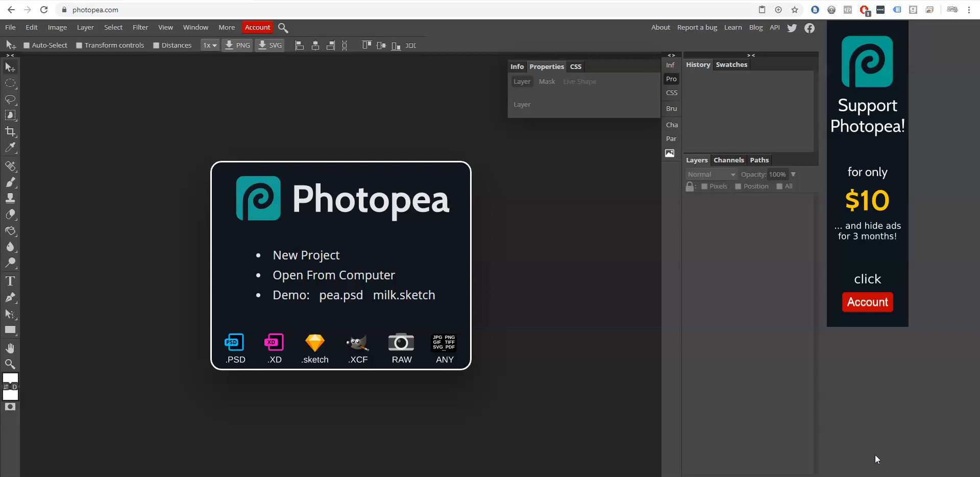
pyautogui.moveTo(10, 27)
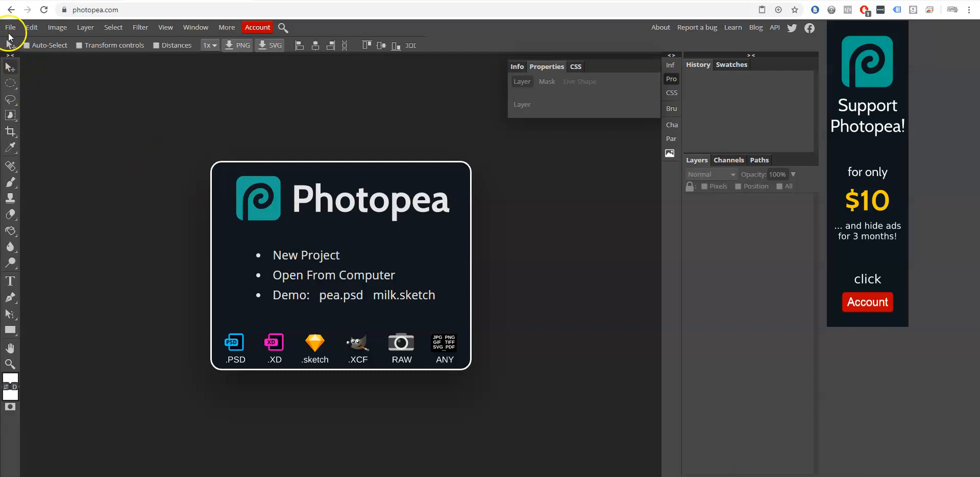
# Step: Open the 150.psd button template from the Desktop via File > Open
pyautogui.click(10, 26)
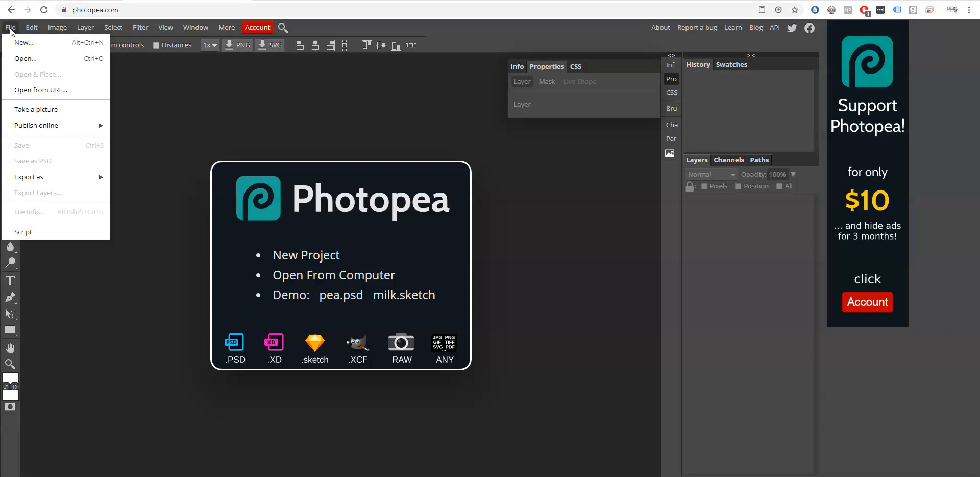
pyautogui.click(59, 80)
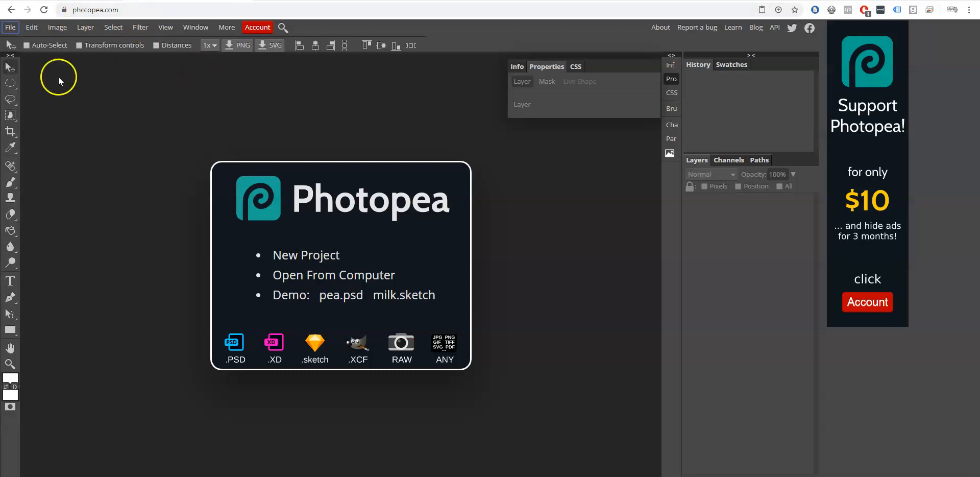
pyautogui.moveTo(121, 99)
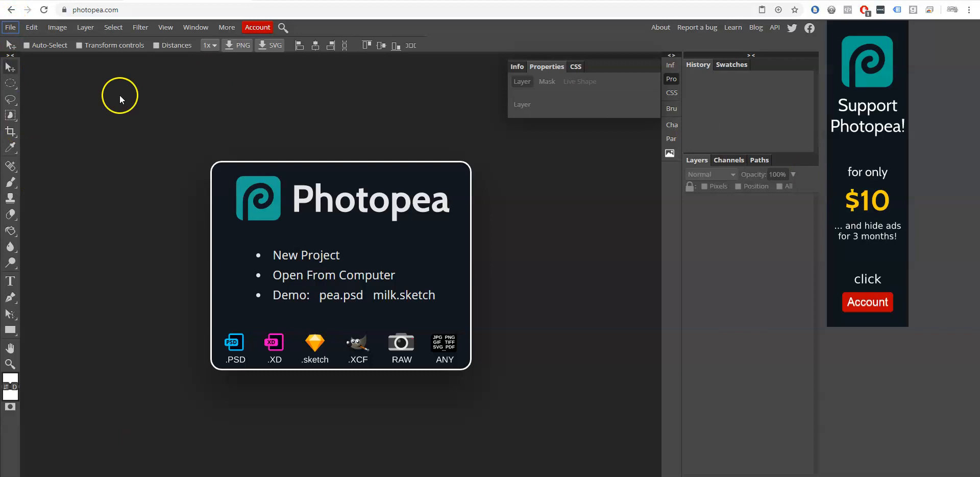
pyautogui.moveTo(824, 347)
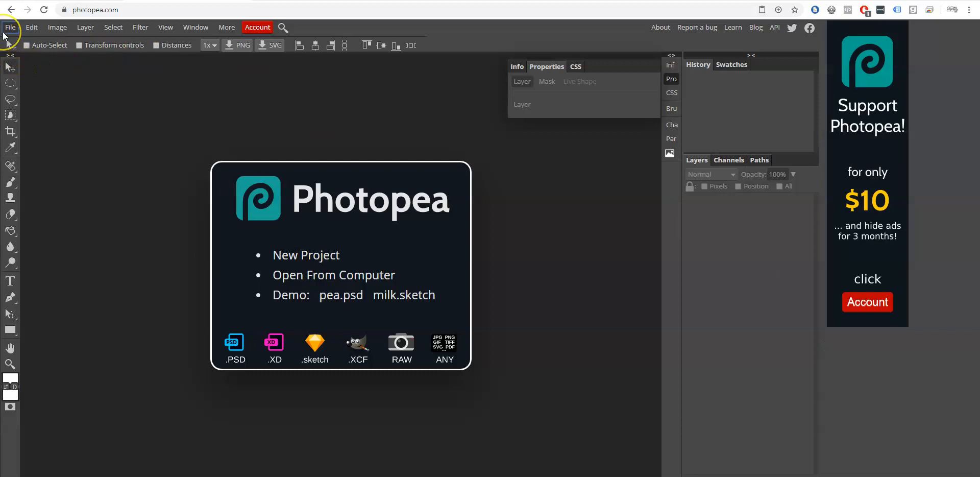
pyautogui.click(11, 27)
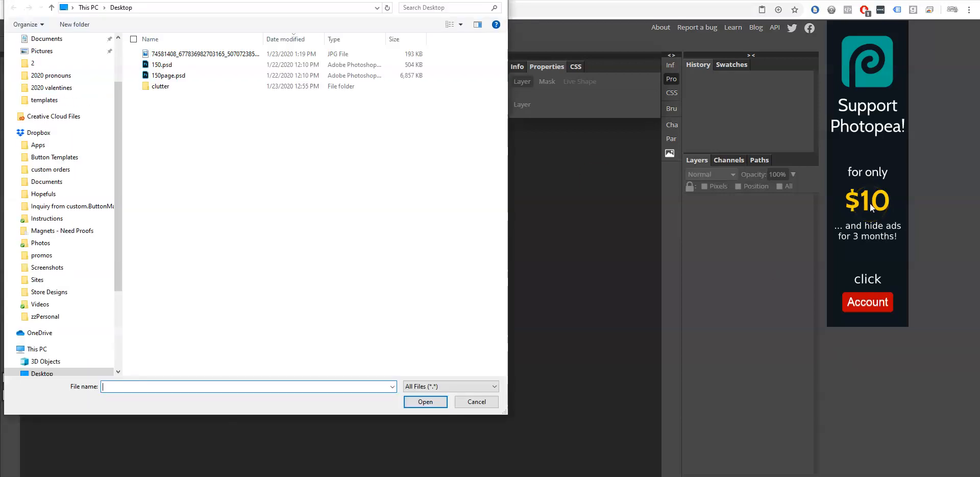
pyautogui.click(162, 65)
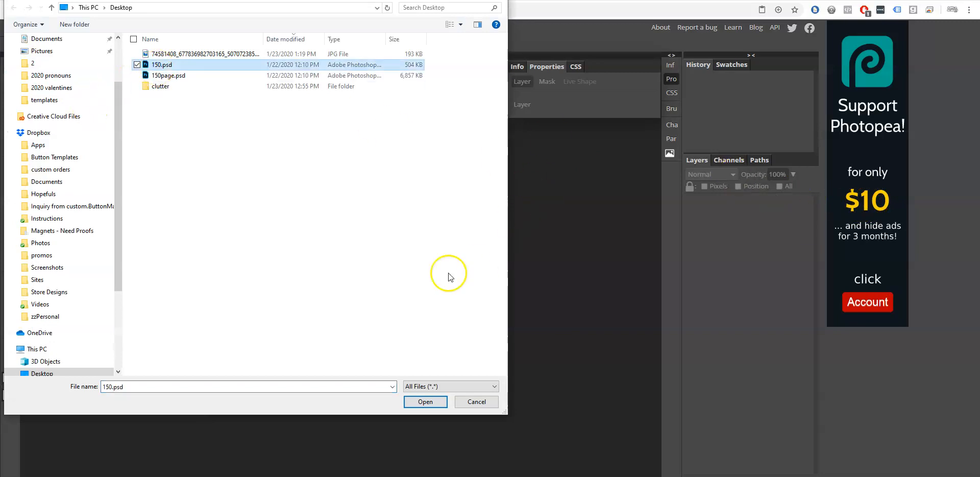
pyautogui.moveTo(315, 164)
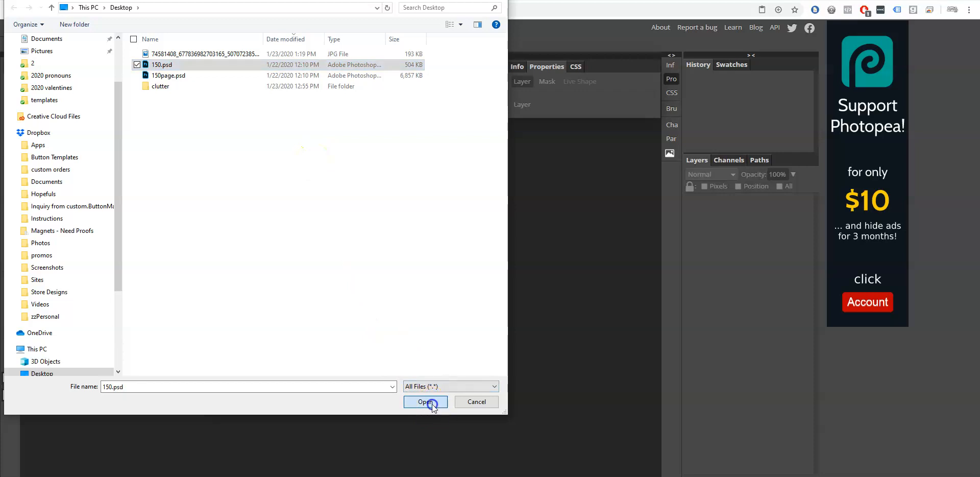
pyautogui.click(424, 401)
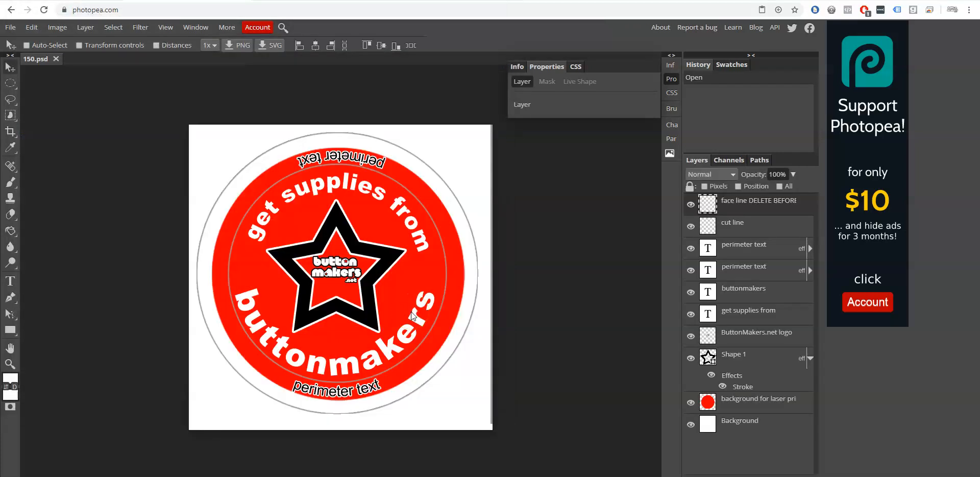
pyautogui.moveTo(963, 259)
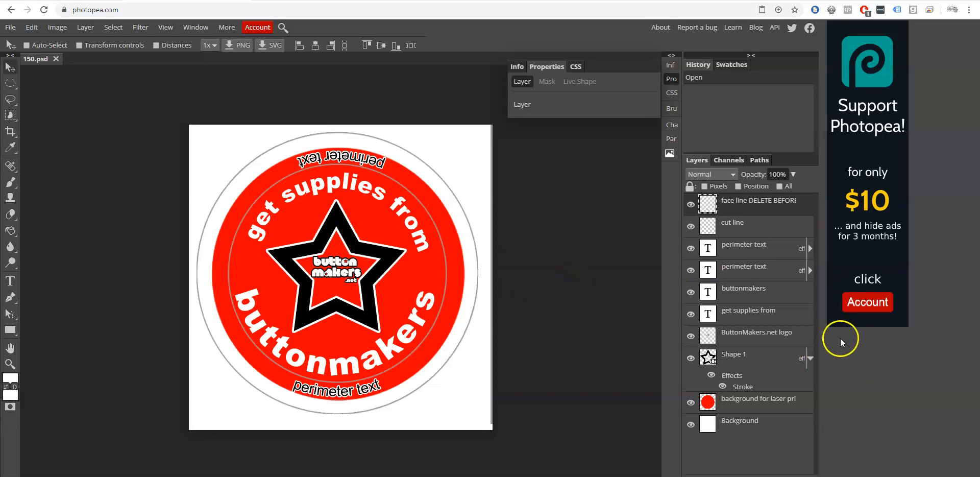
pyautogui.moveTo(362, 253)
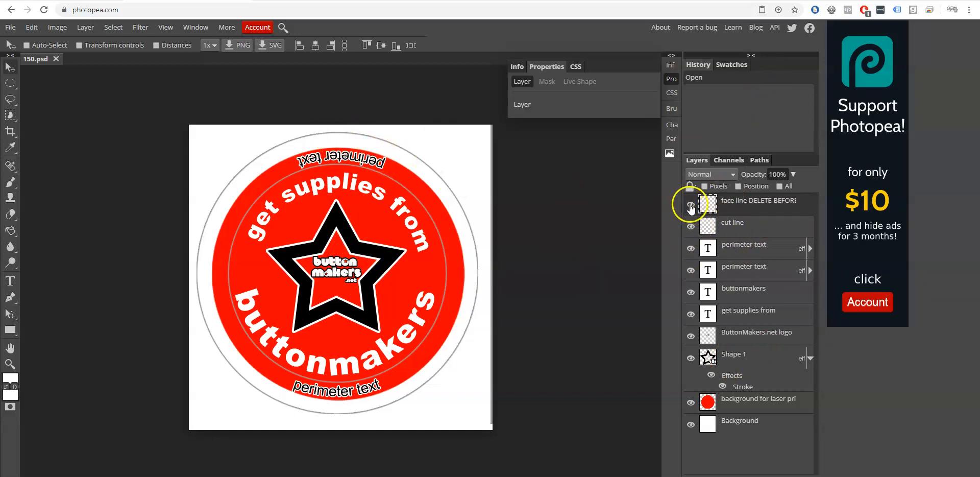
# Step: Toggle the face line layer and expand the perimeter text layer's Effects to reach its Stroke
pyautogui.click(691, 206)
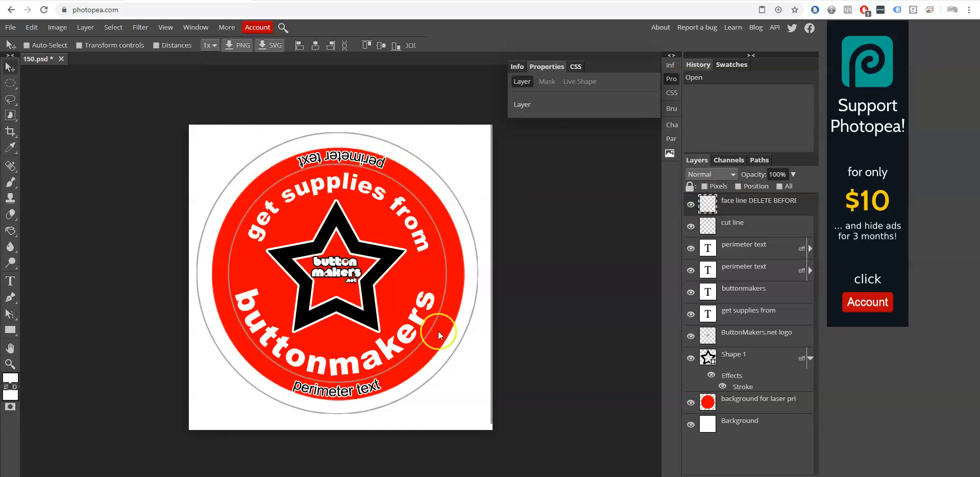
pyautogui.moveTo(318, 228)
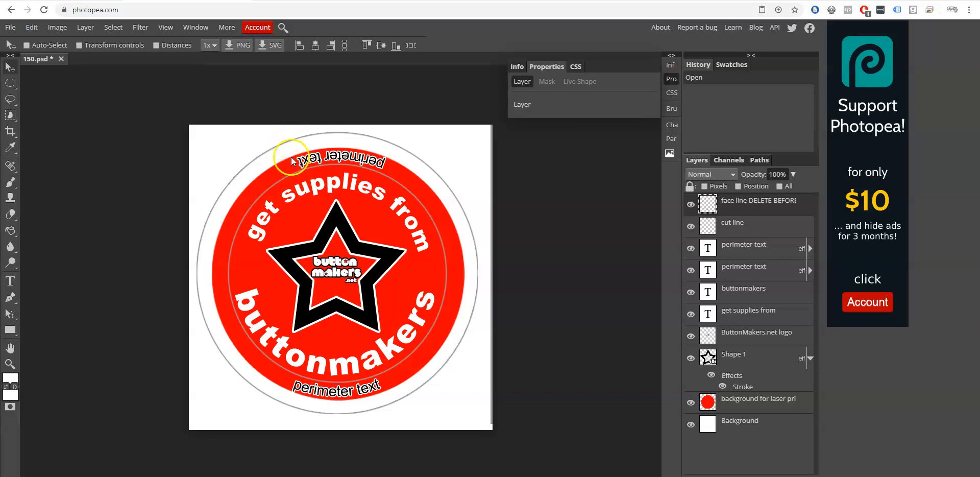
pyautogui.moveTo(350, 186)
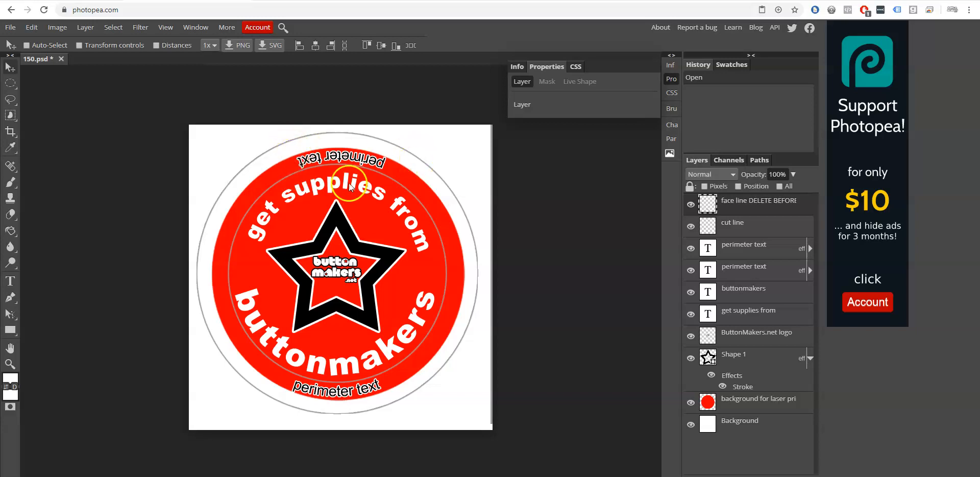
pyautogui.moveTo(435, 359)
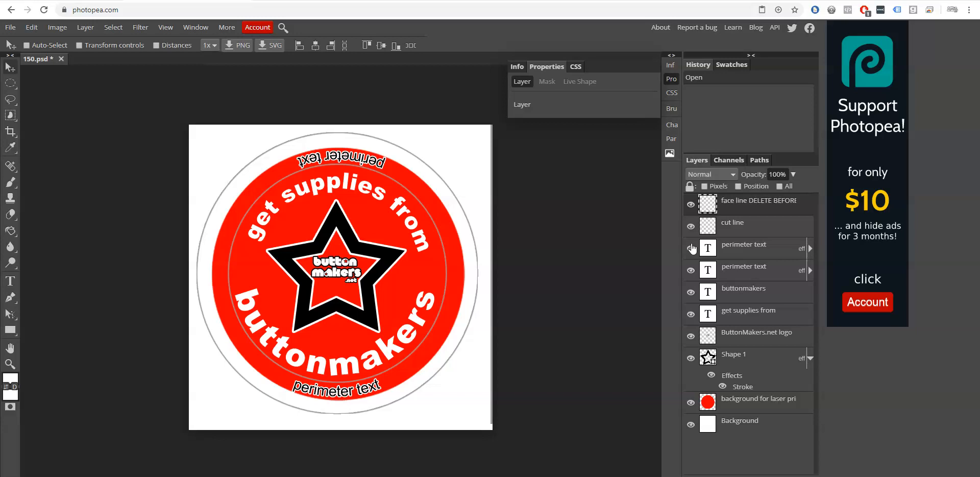
pyautogui.click(808, 249)
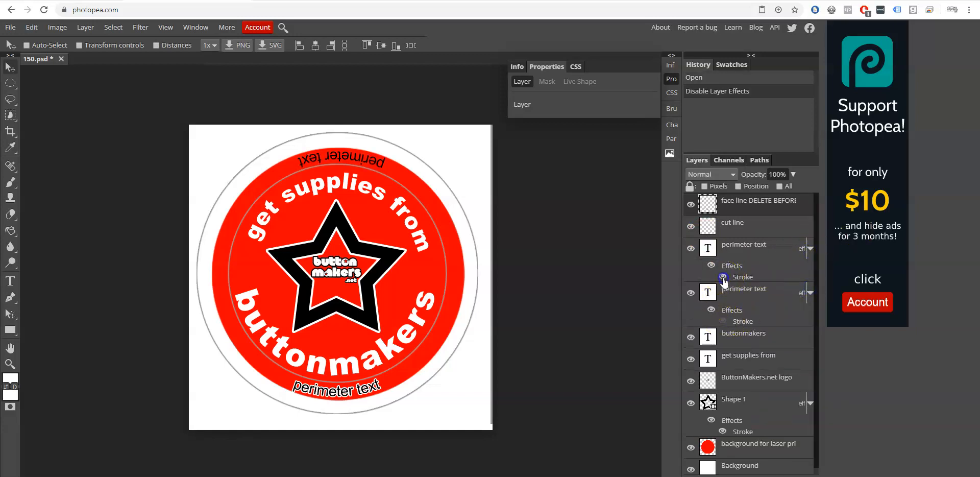
# Step: Open the perimeter text layer's Layer Style and close it without changes
pyautogui.doubleClick(743, 277)
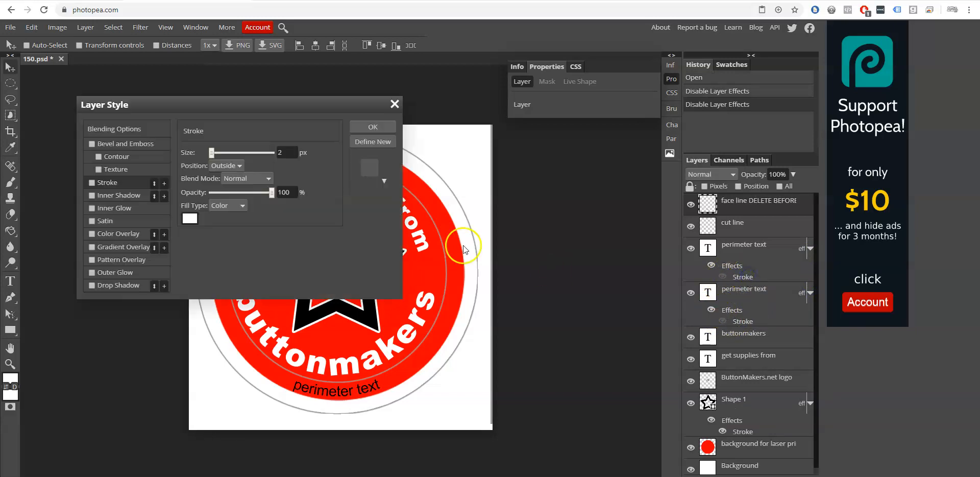
pyautogui.click(108, 182)
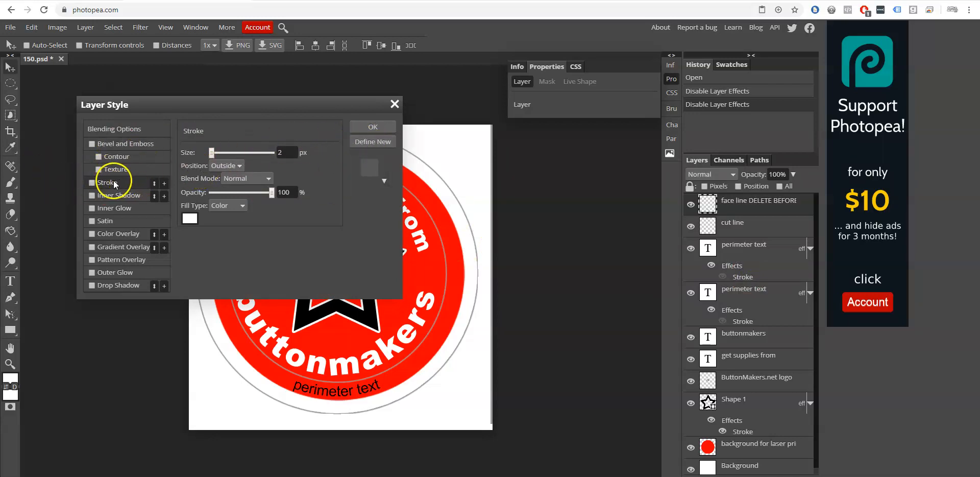
pyautogui.moveTo(123, 183)
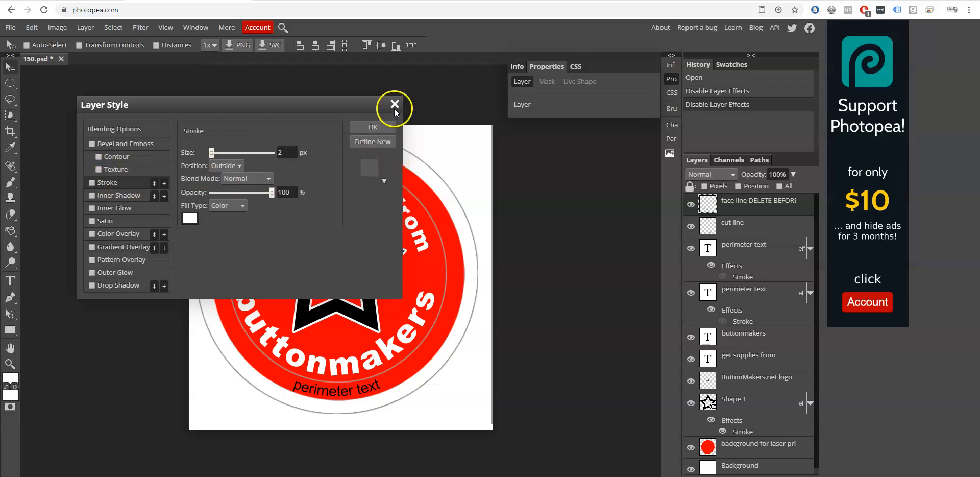
pyautogui.click(394, 102)
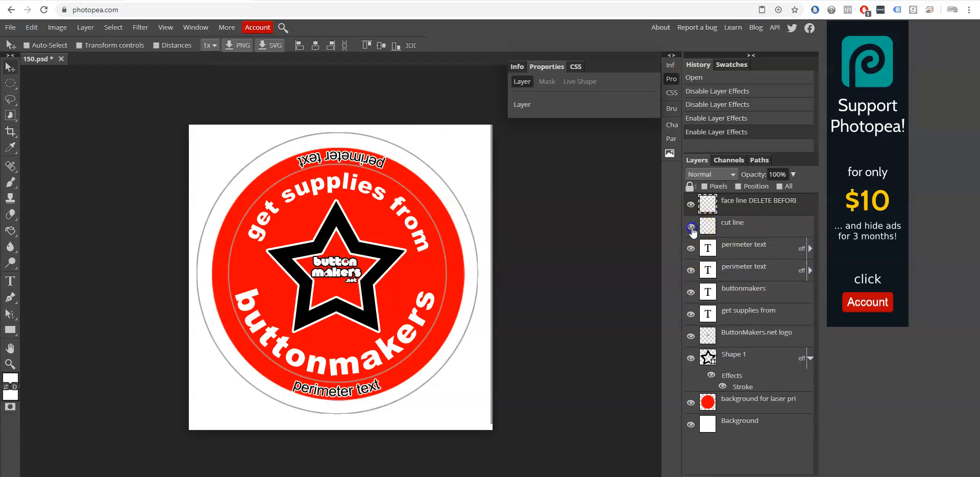
pyautogui.click(691, 227)
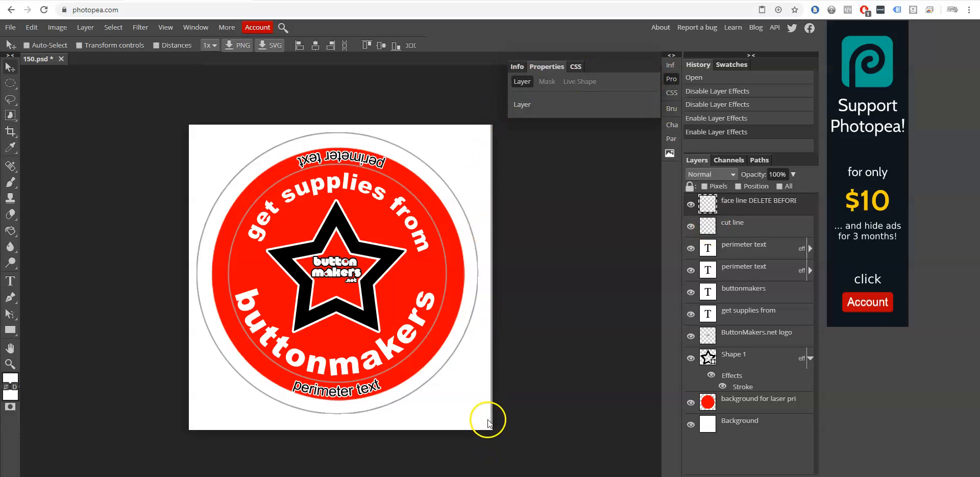
pyautogui.moveTo(510, 430)
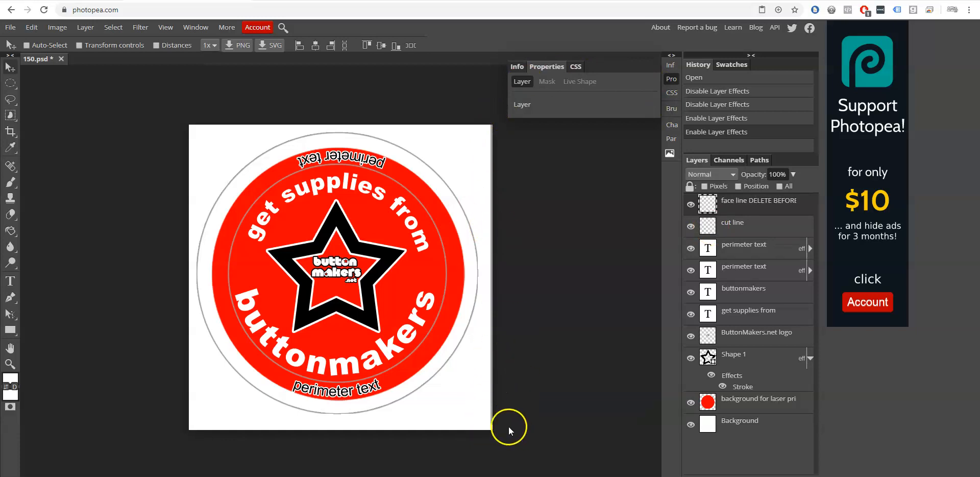
pyautogui.moveTo(486, 195)
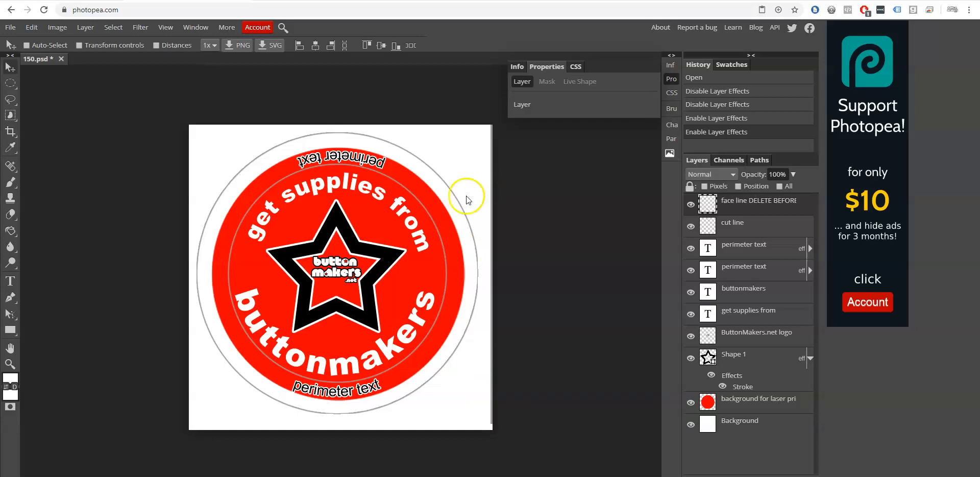
pyautogui.moveTo(418, 168)
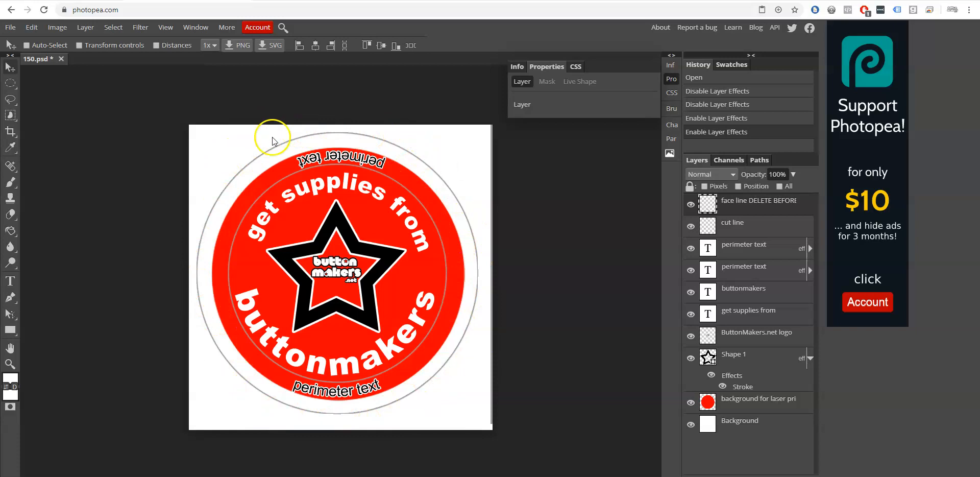
pyautogui.moveTo(511, 311)
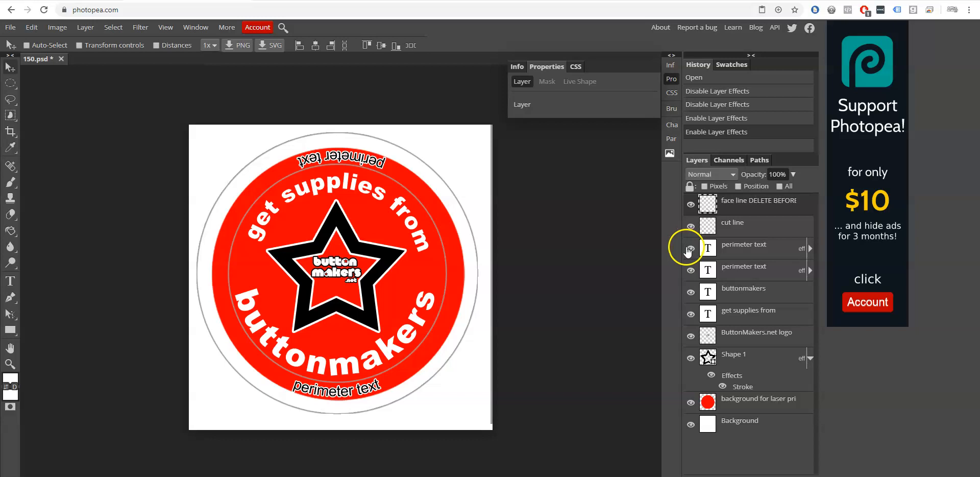
pyautogui.click(690, 249)
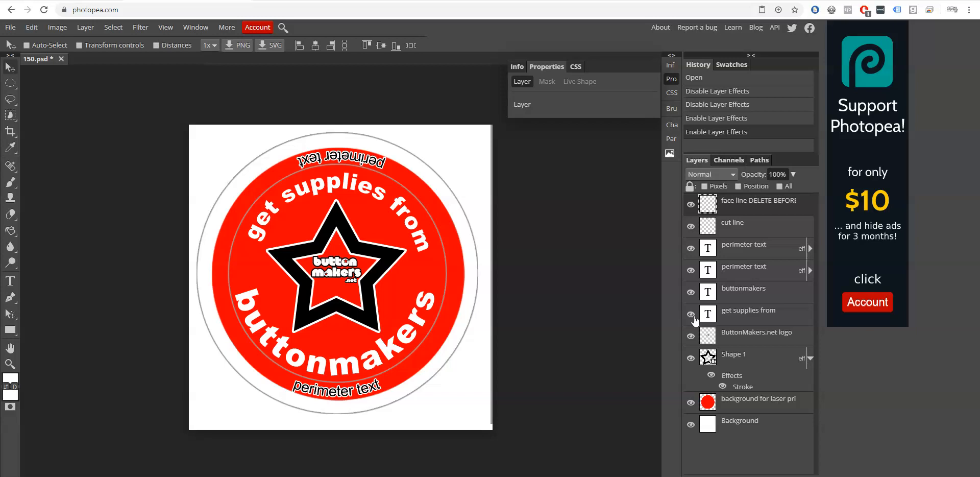
pyautogui.click(759, 160)
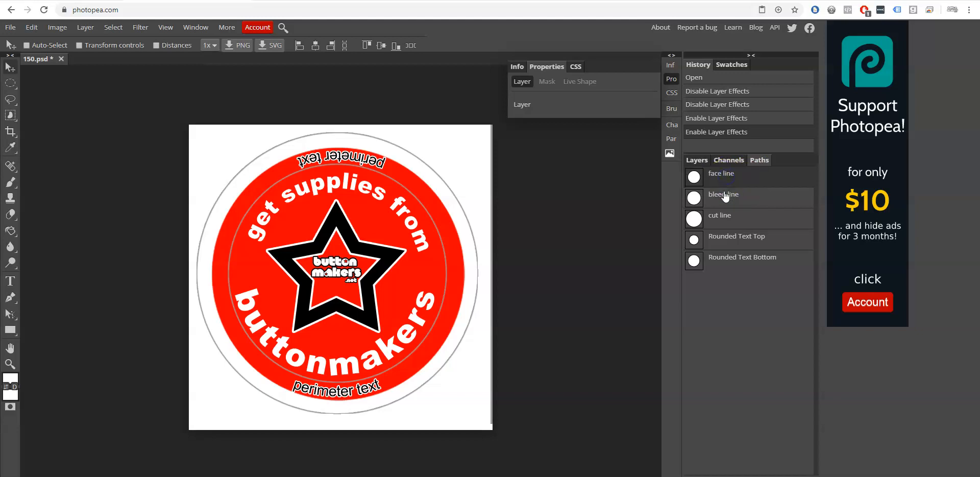
# Step: Switch the right panel from Paths back to the Layers stack
pyautogui.click(722, 173)
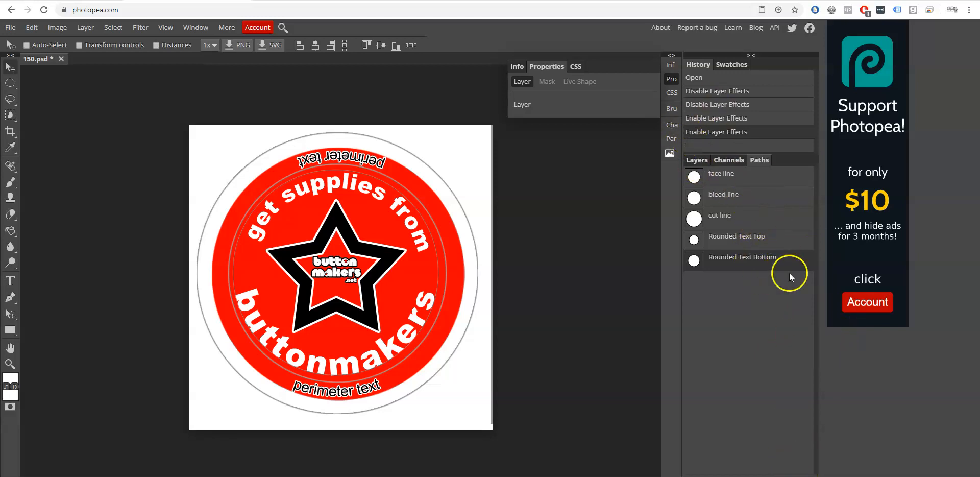
pyautogui.moveTo(728, 181)
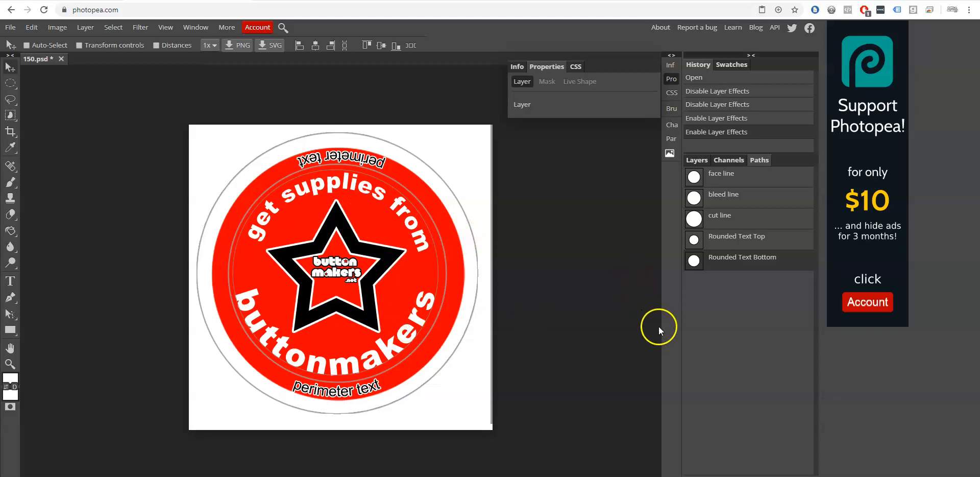
pyautogui.moveTo(659, 330)
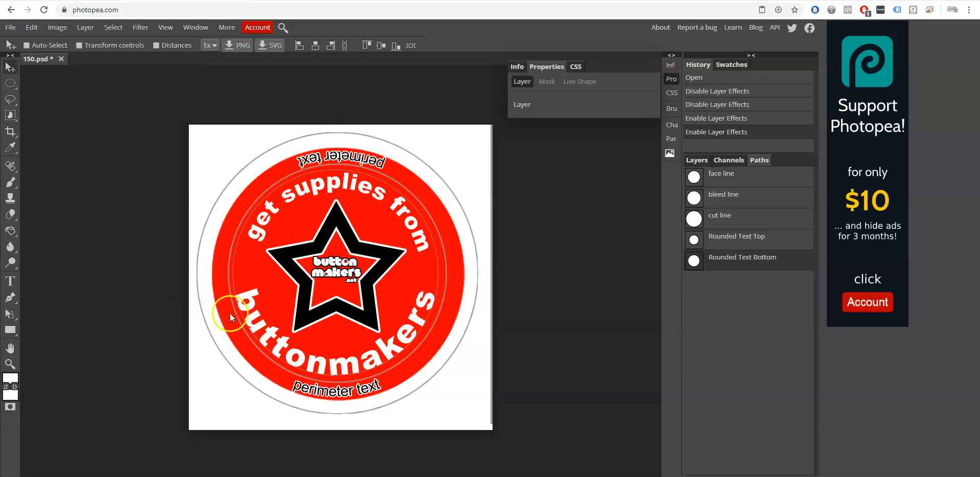
pyautogui.moveTo(404, 345)
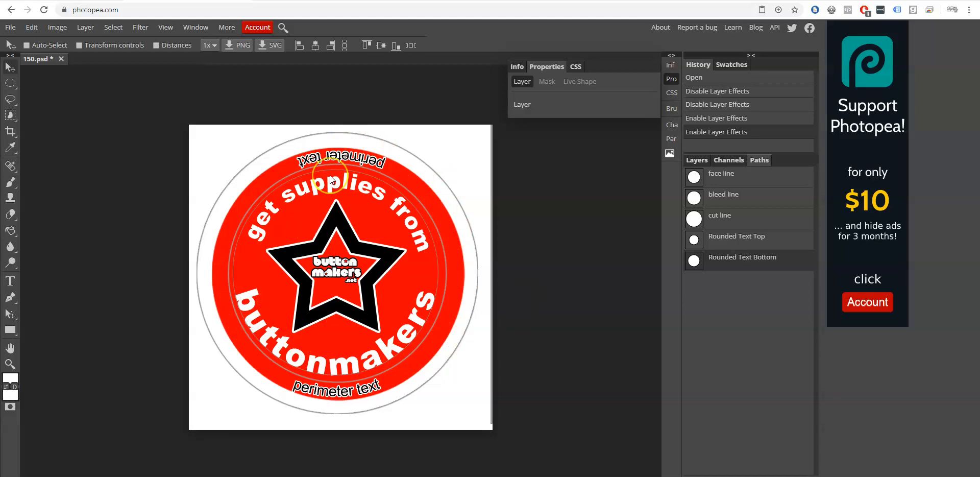
pyautogui.moveTo(668, 193)
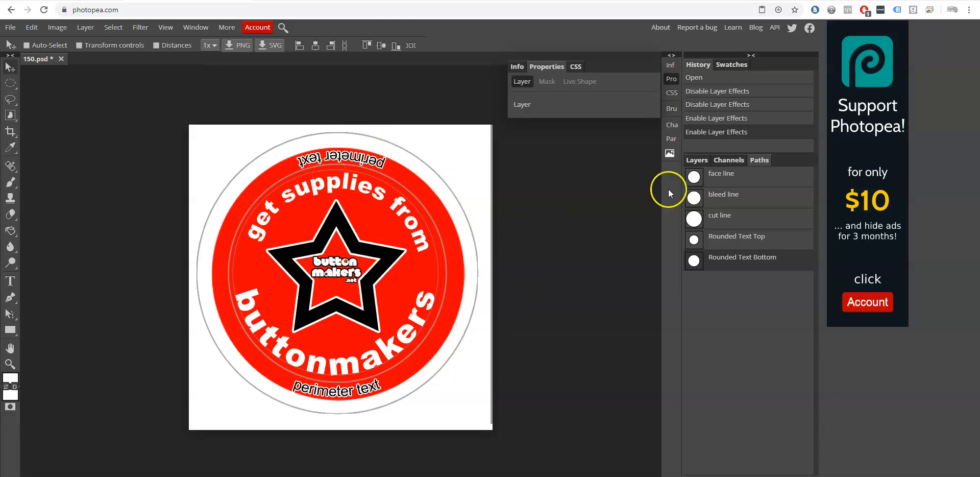
pyautogui.click(695, 160)
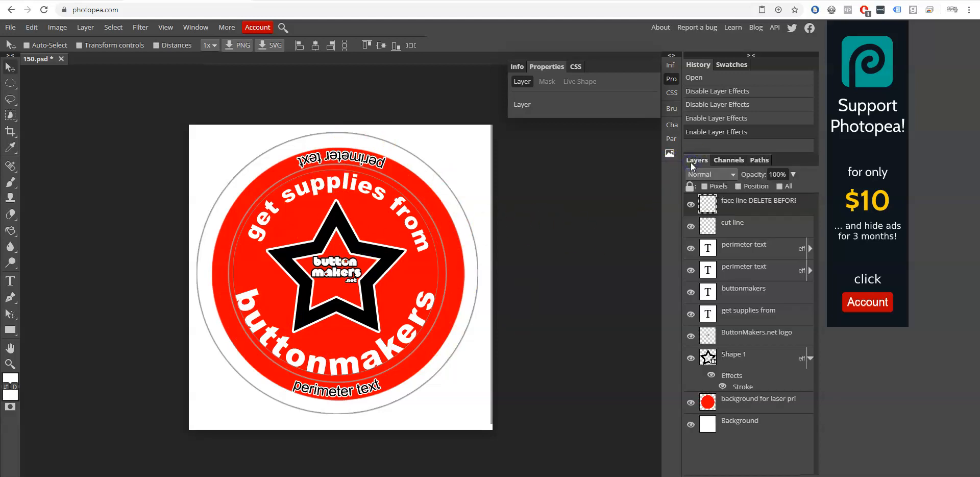
pyautogui.moveTo(681, 167)
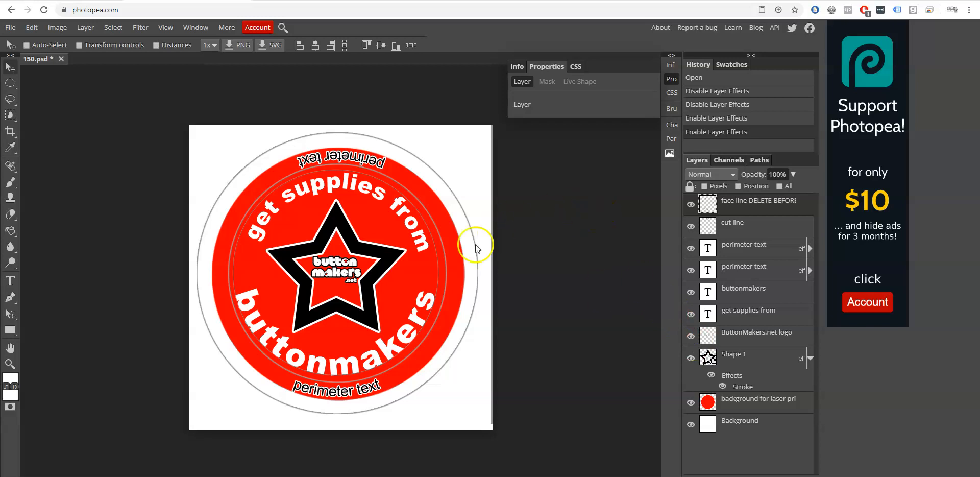
# Step: Hide the ButtonMakers.net logo and star Shape 1 layers and make the red background layer active
pyautogui.click(691, 288)
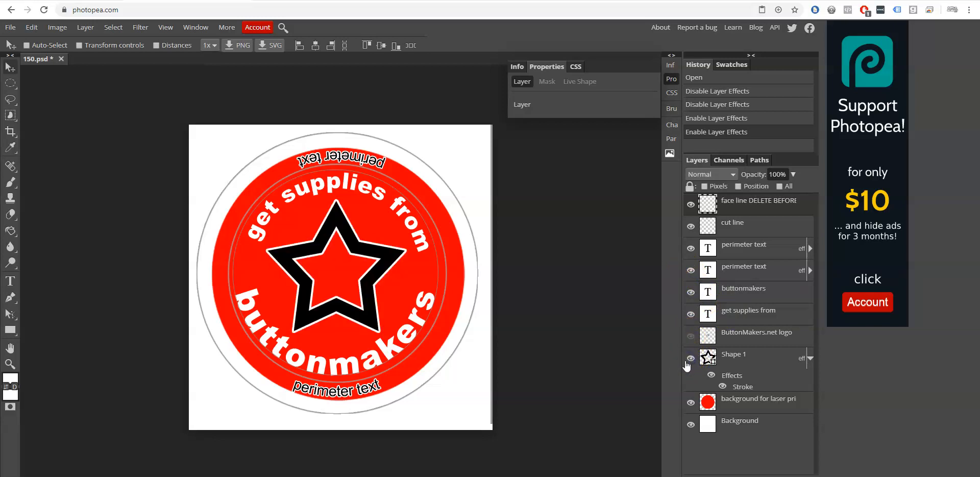
pyautogui.click(691, 363)
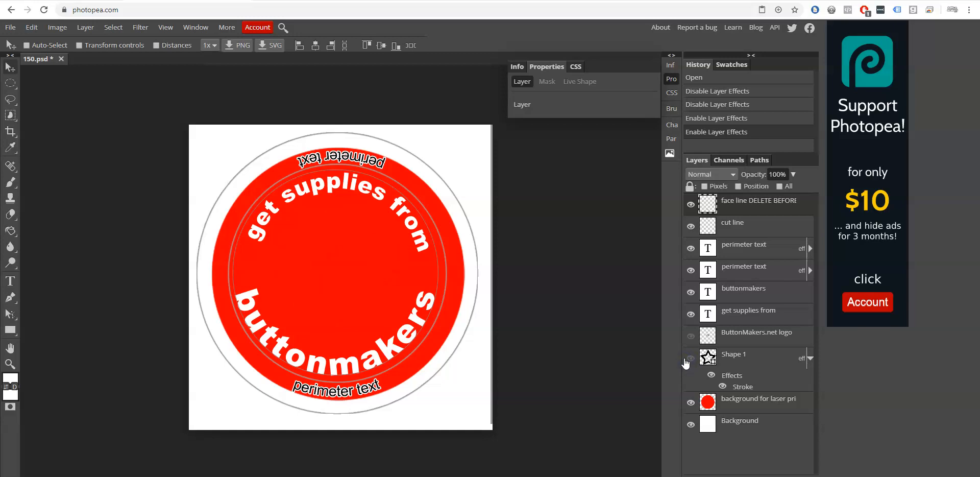
pyautogui.moveTo(712, 375)
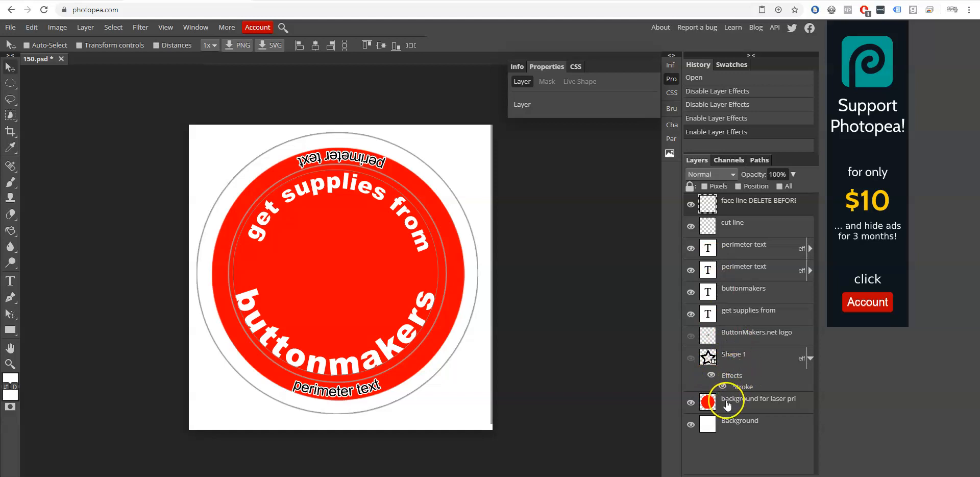
pyautogui.click(690, 402)
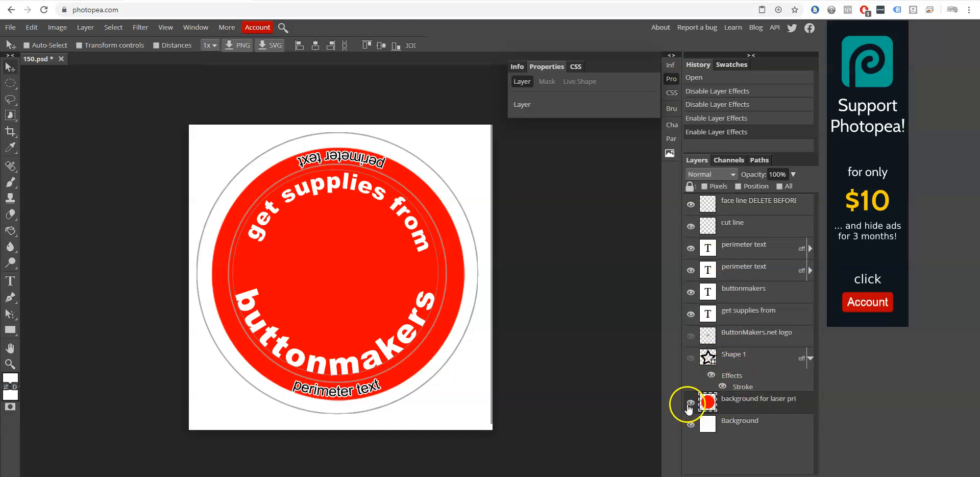
pyautogui.click(690, 403)
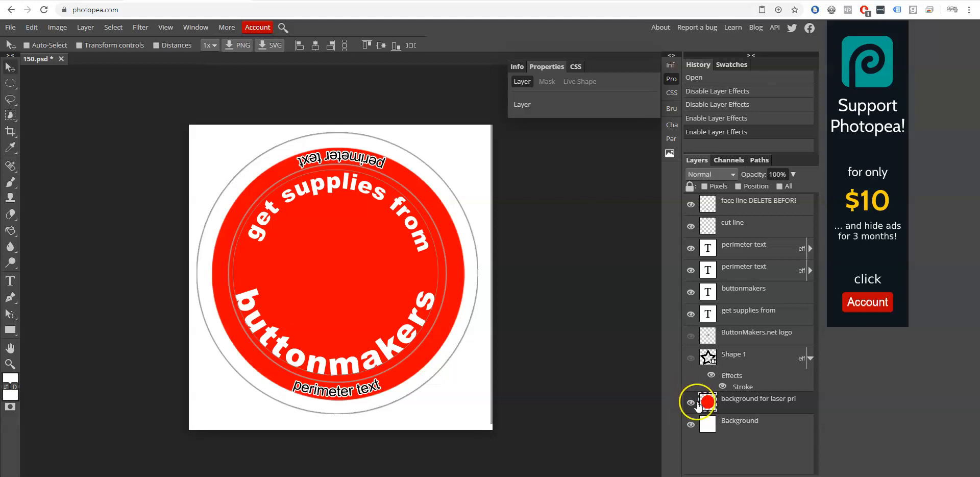
pyautogui.click(691, 402)
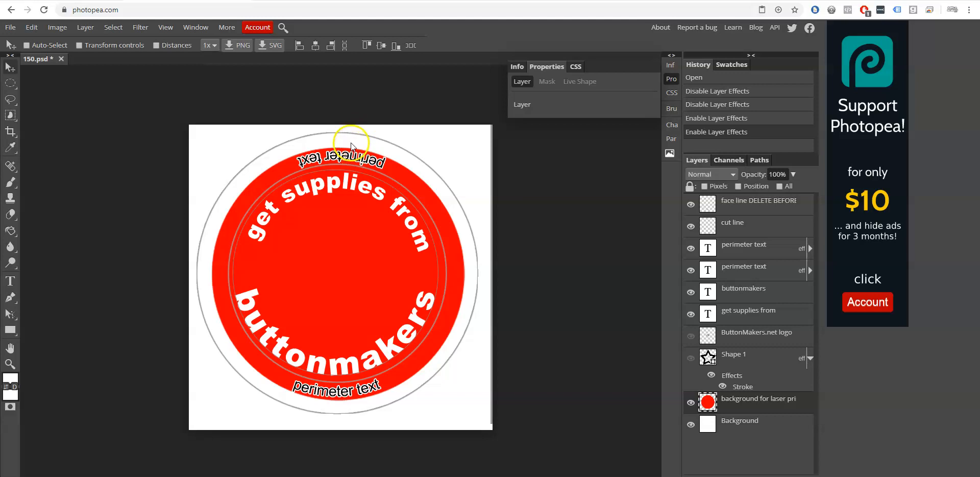
pyautogui.moveTo(348, 139)
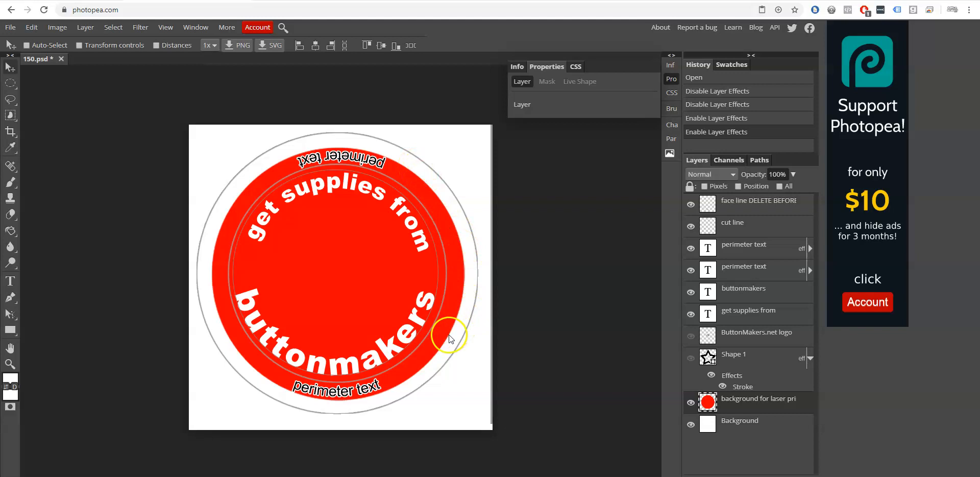
pyautogui.moveTo(392, 166)
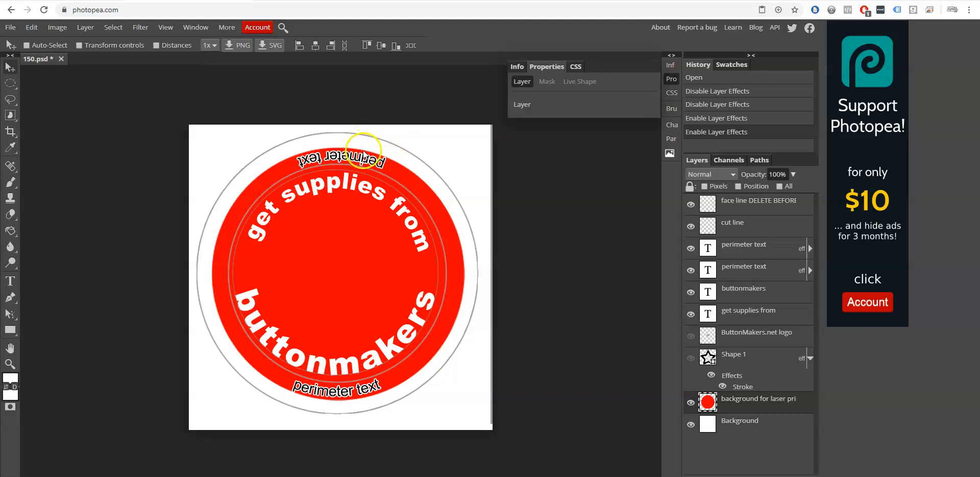
pyautogui.moveTo(460, 246)
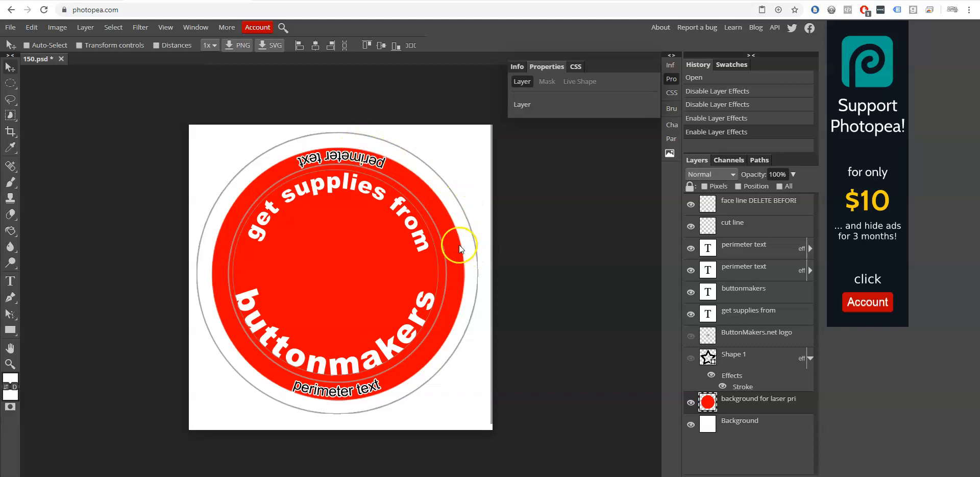
pyautogui.moveTo(645, 294)
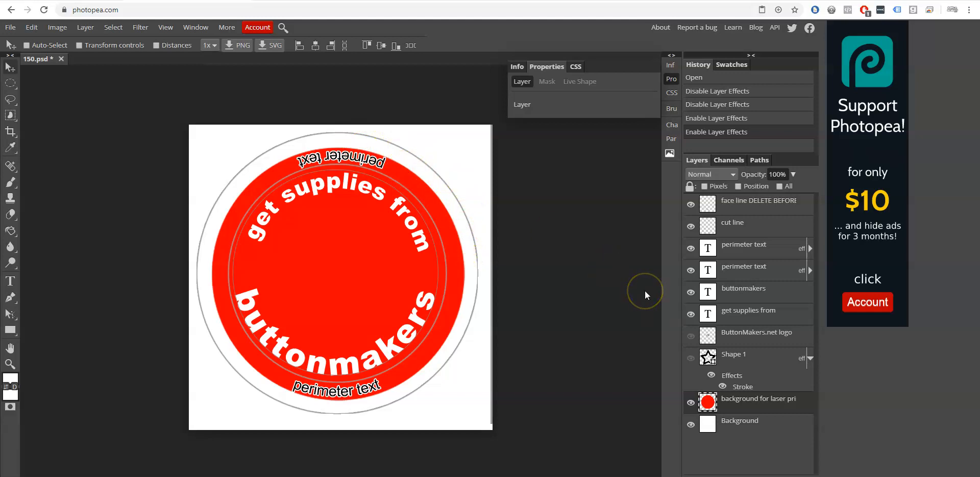
pyautogui.moveTo(518, 318)
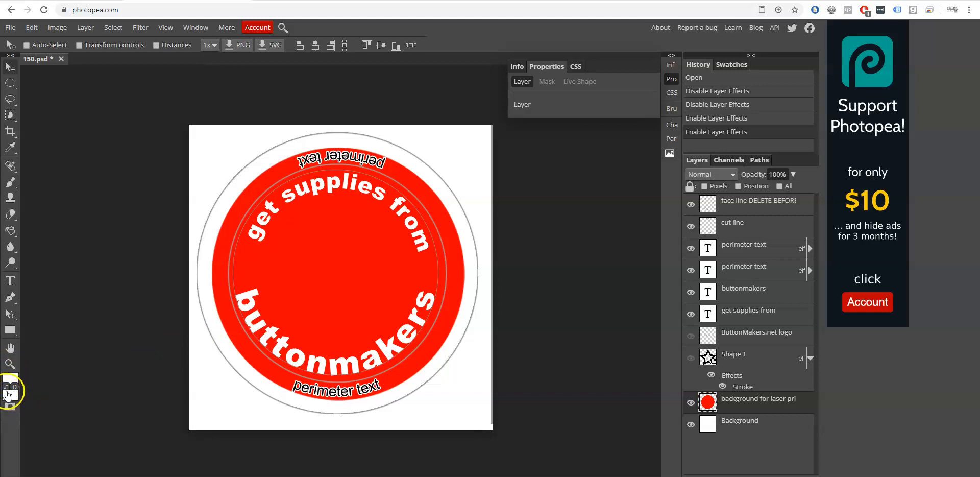
# Step: Set the foreground paint colour to black in the colour chooser
pyautogui.click(8, 382)
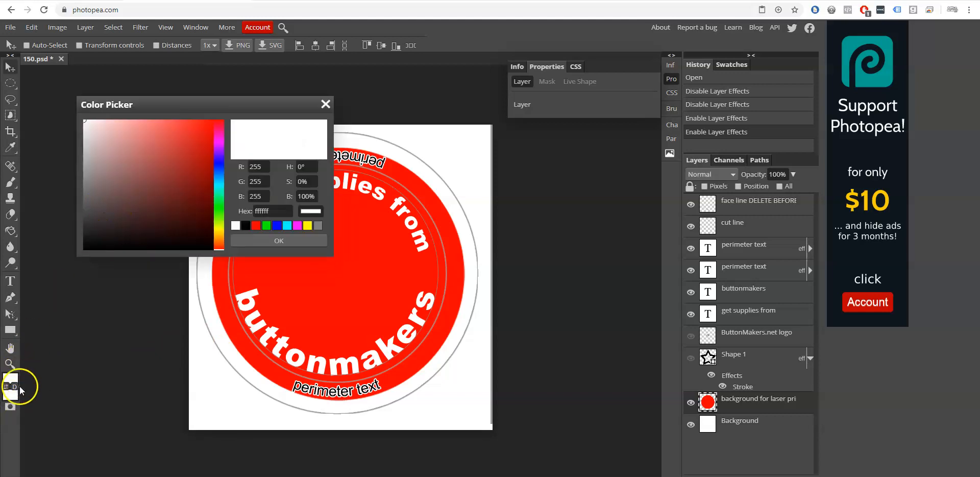
pyautogui.click(279, 240)
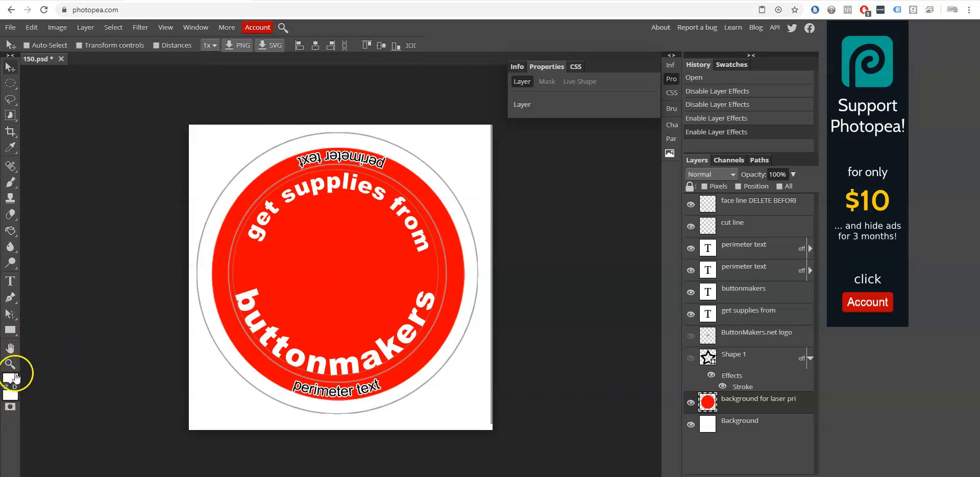
pyautogui.click(9, 382)
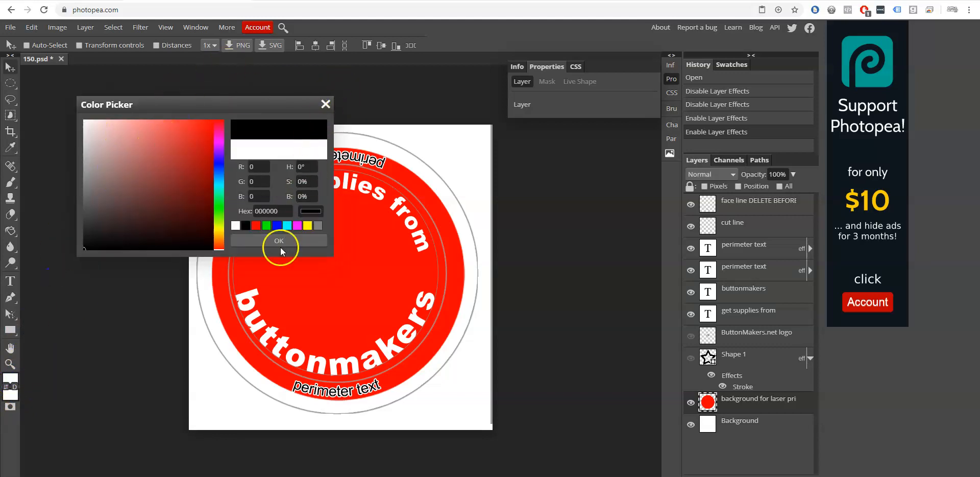
pyautogui.click(255, 110)
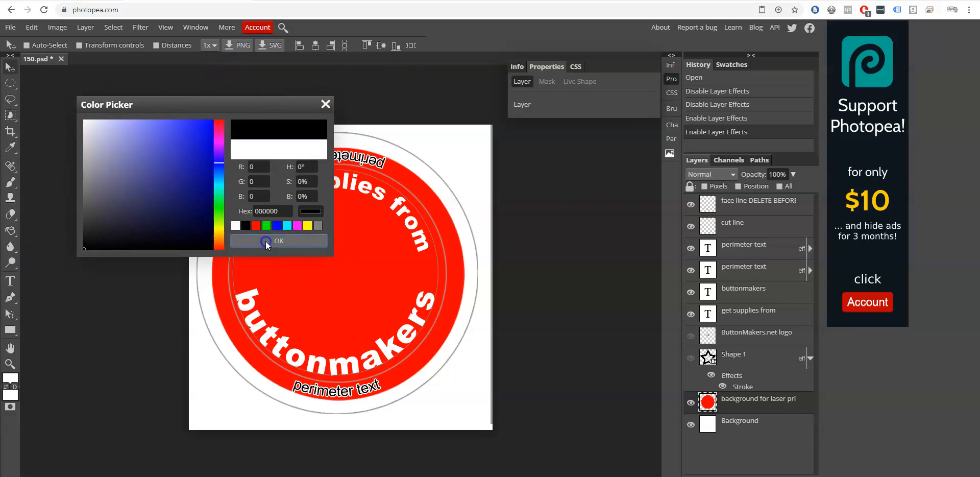
pyautogui.click(278, 240)
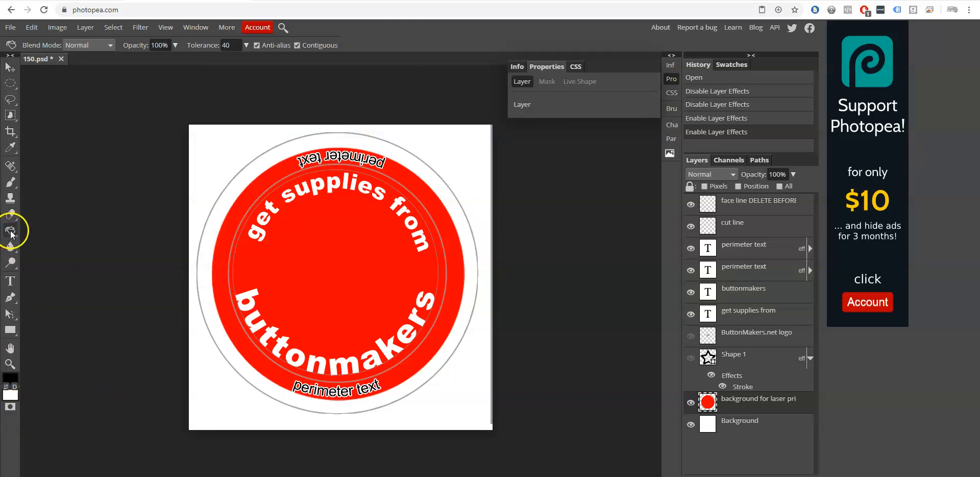
# Step: Fill the red button face solid black with the Paint Bucket tool
pyautogui.click(11, 231)
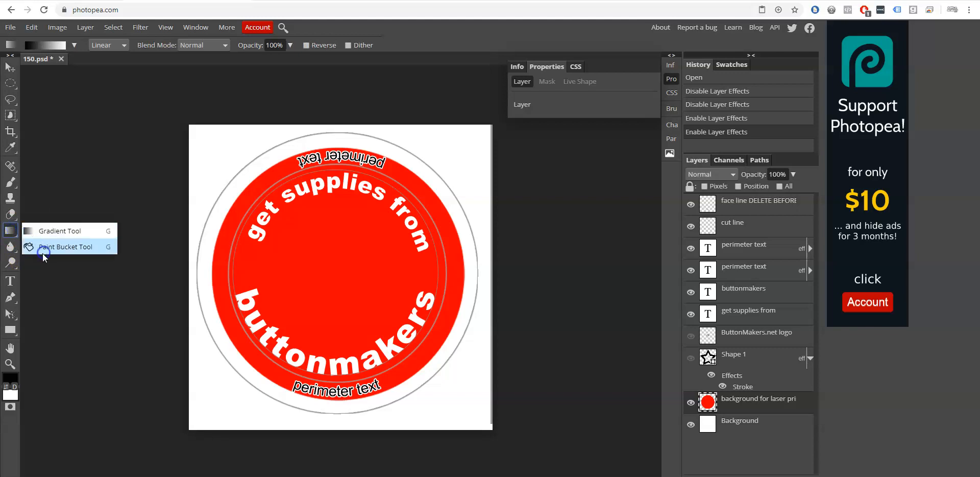
pyautogui.click(64, 246)
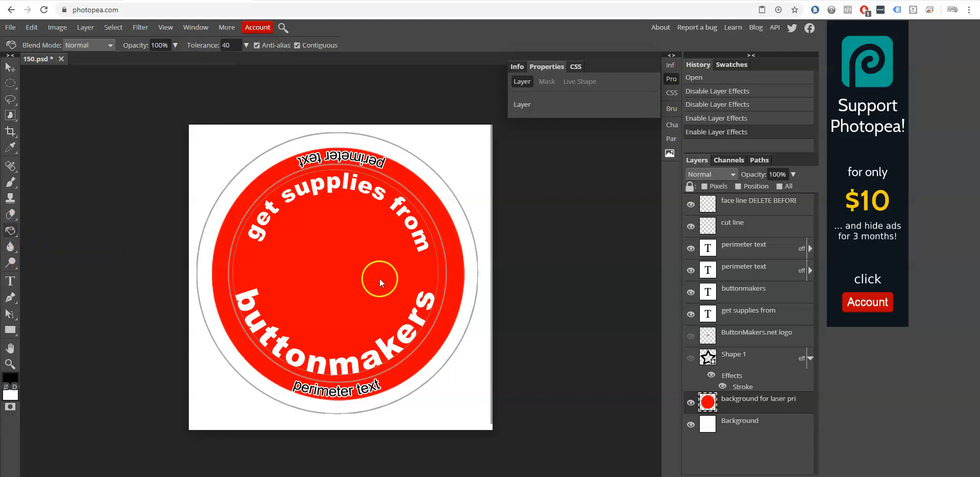
pyautogui.click(451, 221)
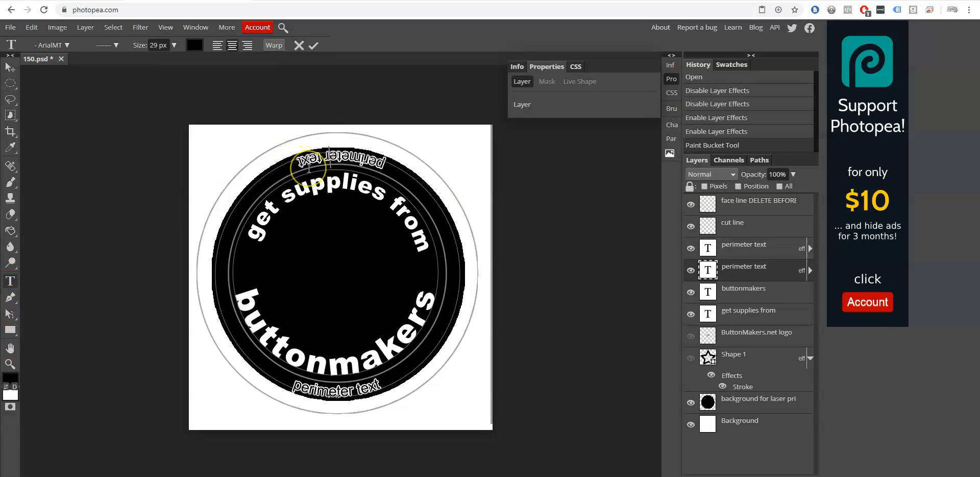
# Step: Make the top perimeter text white and select it to read buttonmakers.com
pyautogui.click(194, 45)
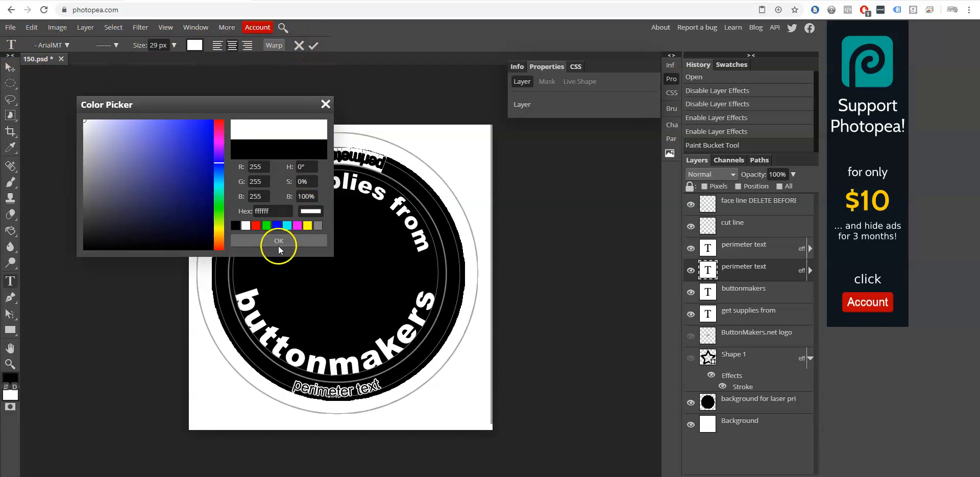
pyautogui.click(277, 241)
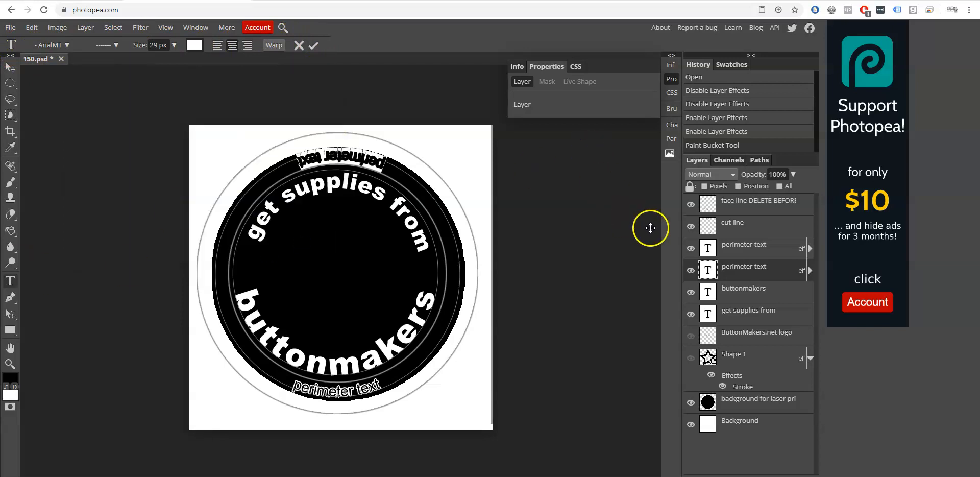
pyautogui.click(810, 271)
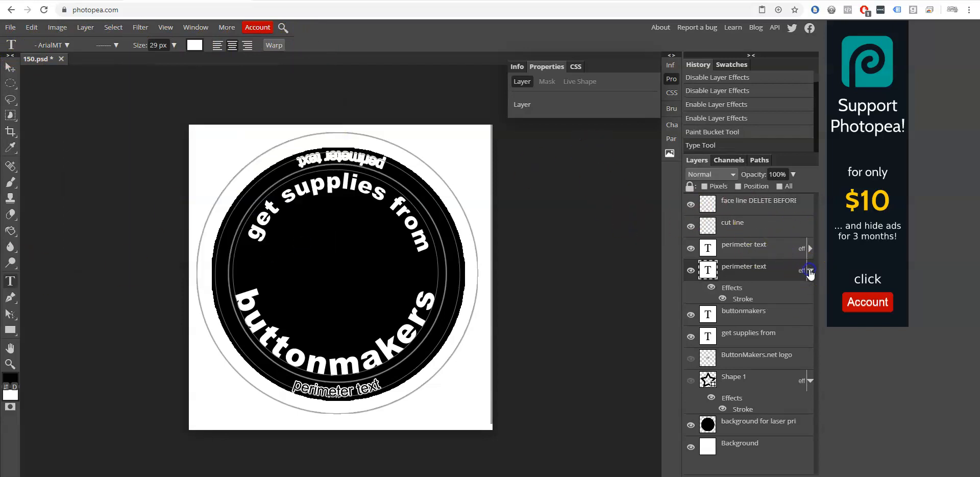
pyautogui.click(721, 298)
pyautogui.write('buttonmakers.com')
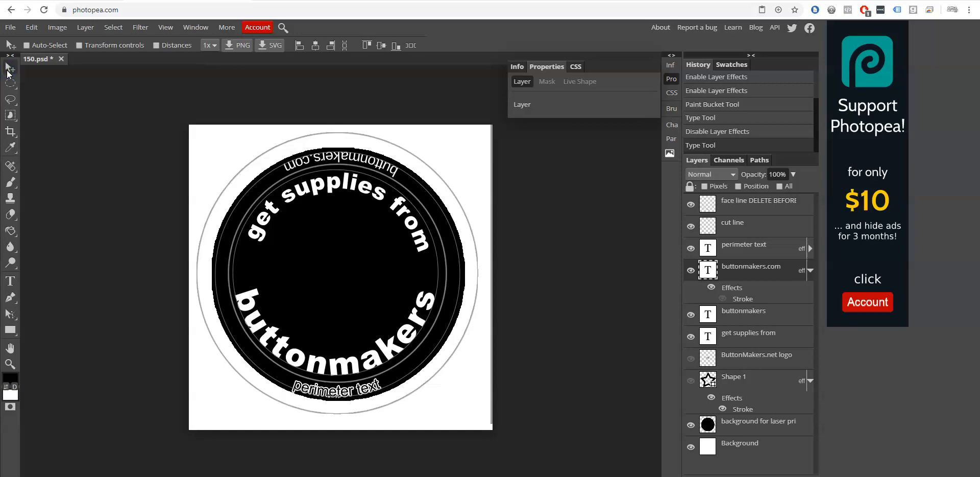
# Step: Show the Character formatting panel from the Window menu
pyautogui.click(195, 26)
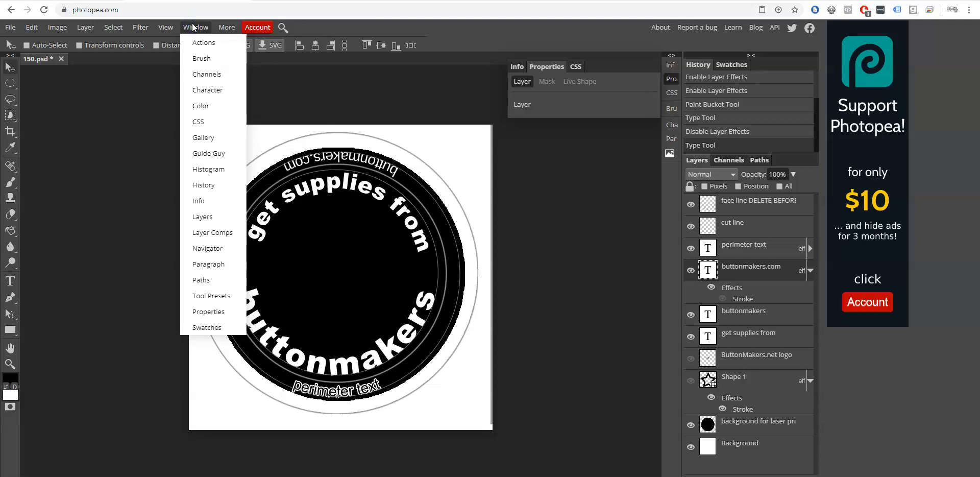
pyautogui.moveTo(209, 90)
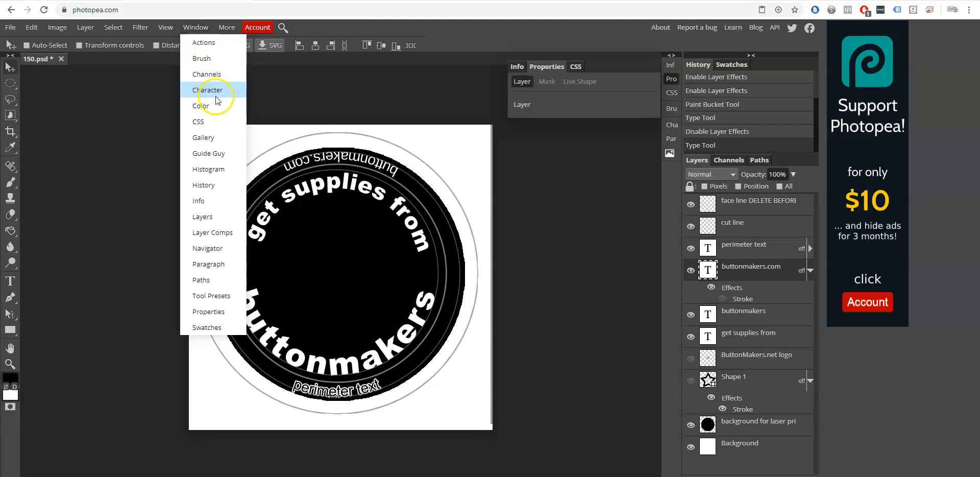
pyautogui.click(208, 90)
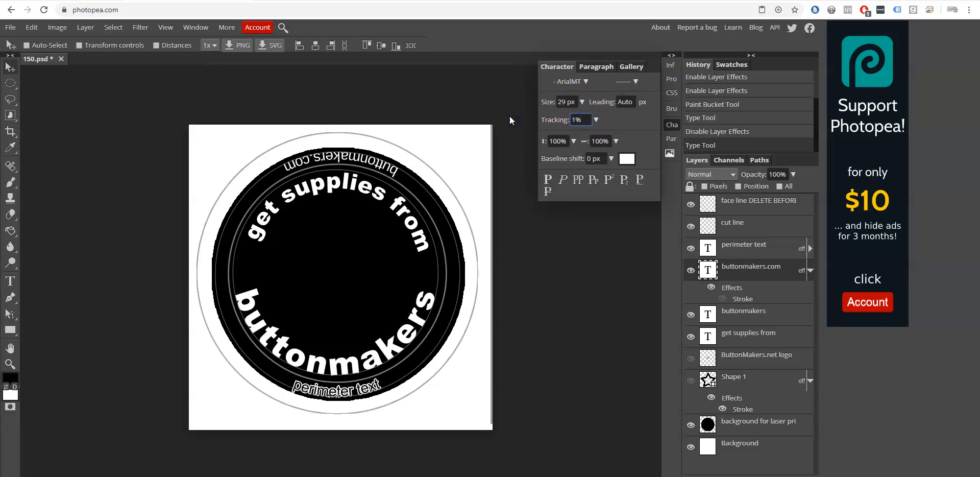
pyautogui.click(577, 120)
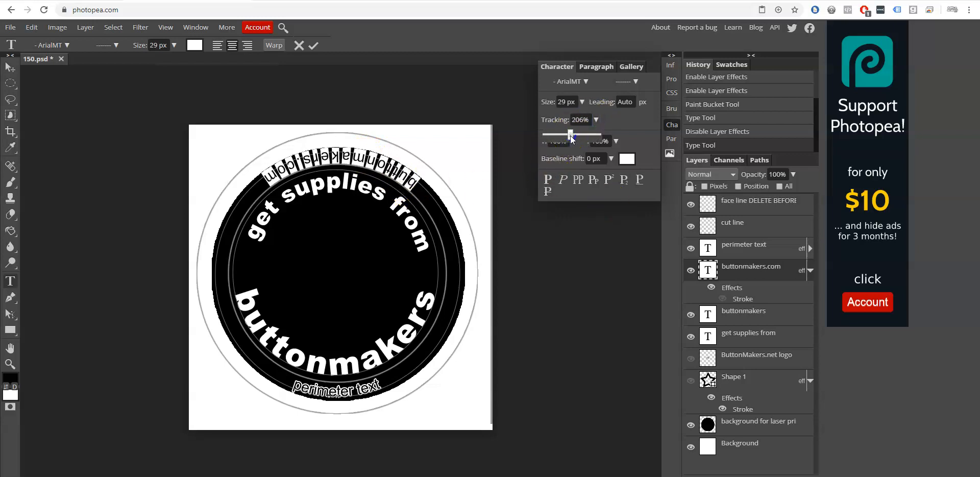
# Step: Adjust the top text's Tracking slider to widen letter spacing to about 54%
pyautogui.moveTo(570, 134); pyautogui.dragTo(568, 134)
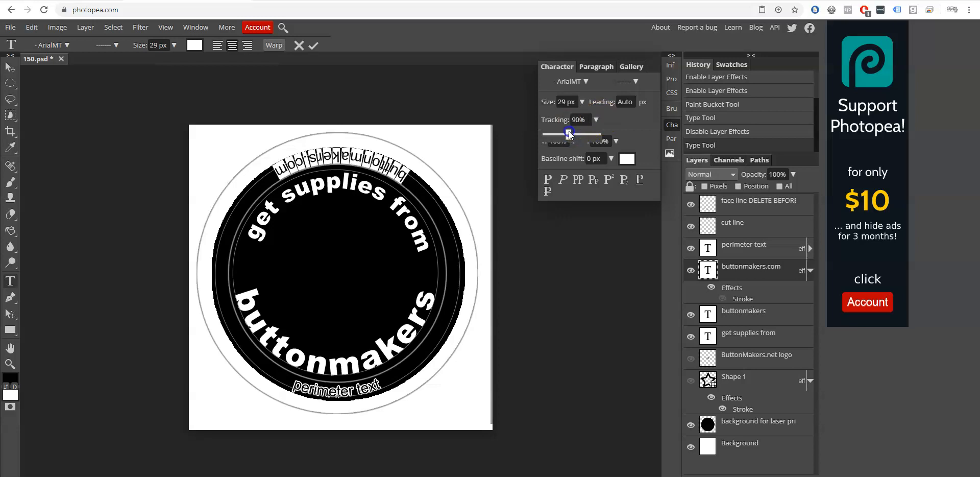
pyautogui.moveTo(569, 135); pyautogui.dragTo(569, 135)
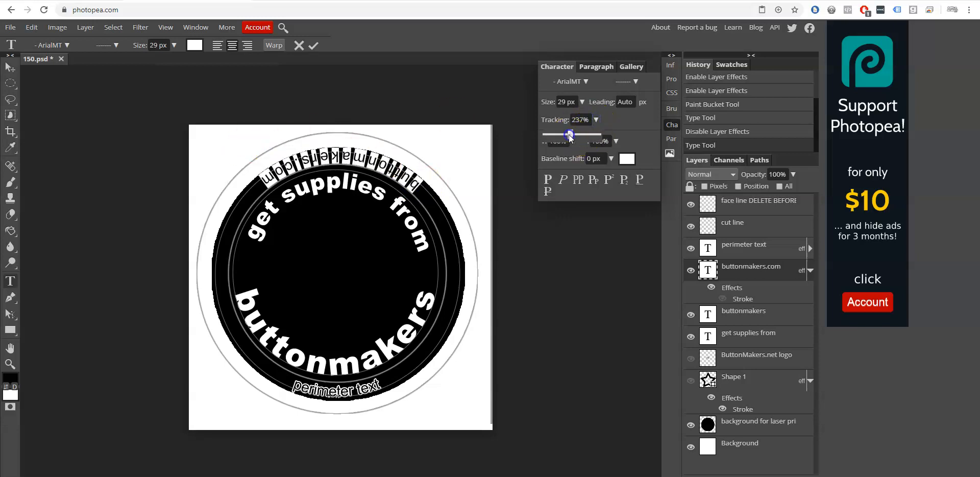
pyautogui.moveTo(569, 134); pyautogui.dragTo(567, 134)
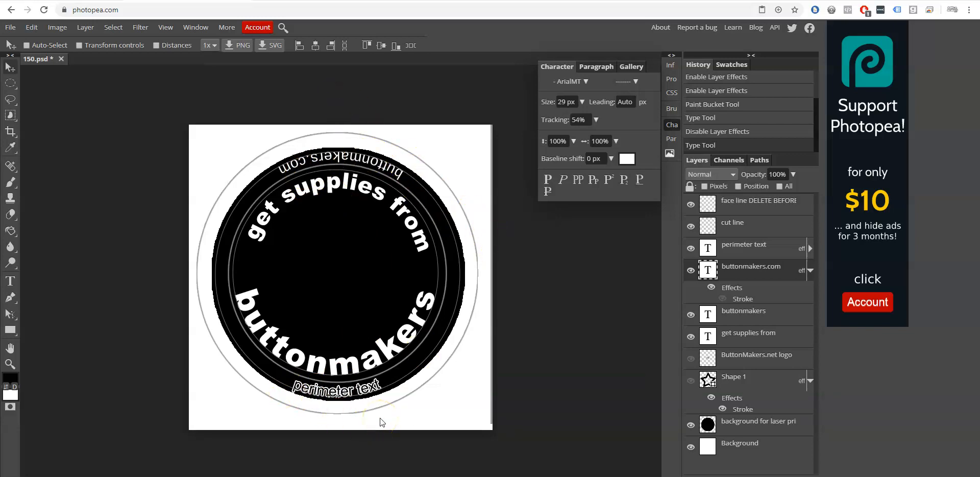
pyautogui.moveTo(760, 300)
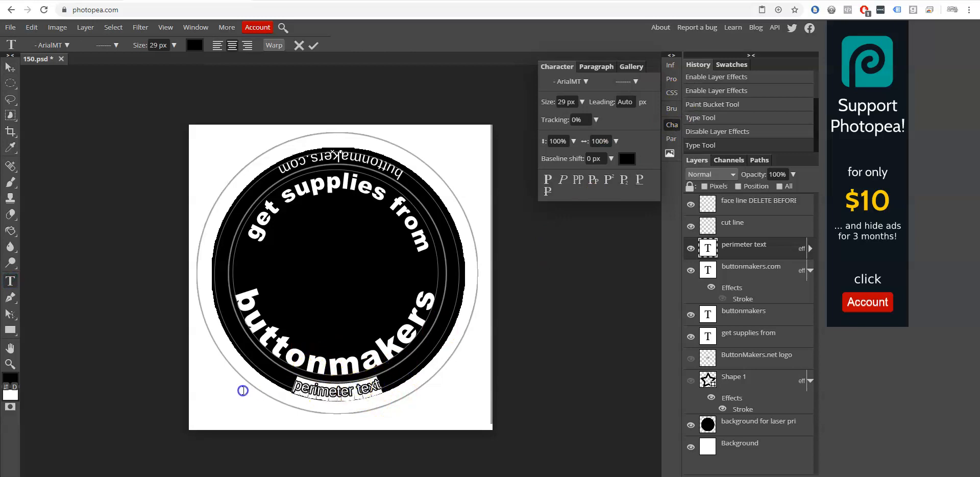
pyautogui.moveTo(221, 374)
pyautogui.write('buttonmakers.com')
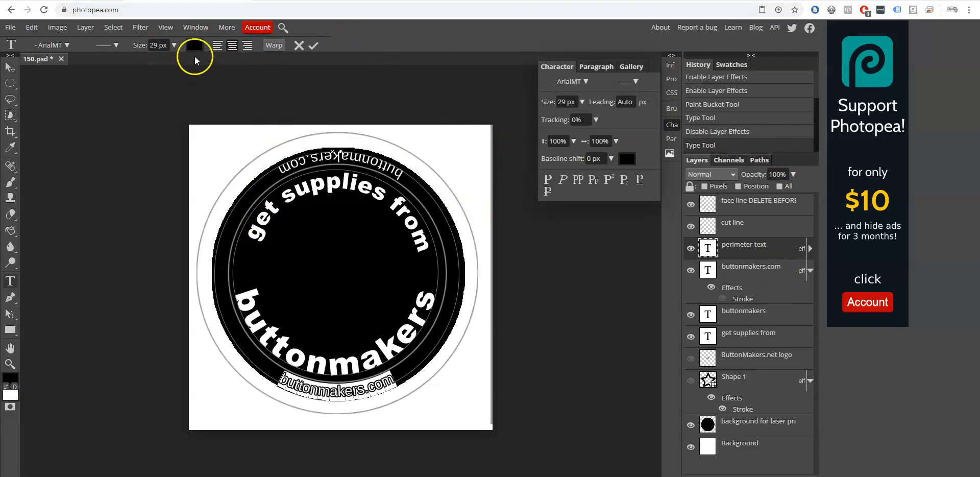
# Step: Colour the bottom buttonmakers.com text white and widen its Tracking to about 90%
pyautogui.click(194, 44)
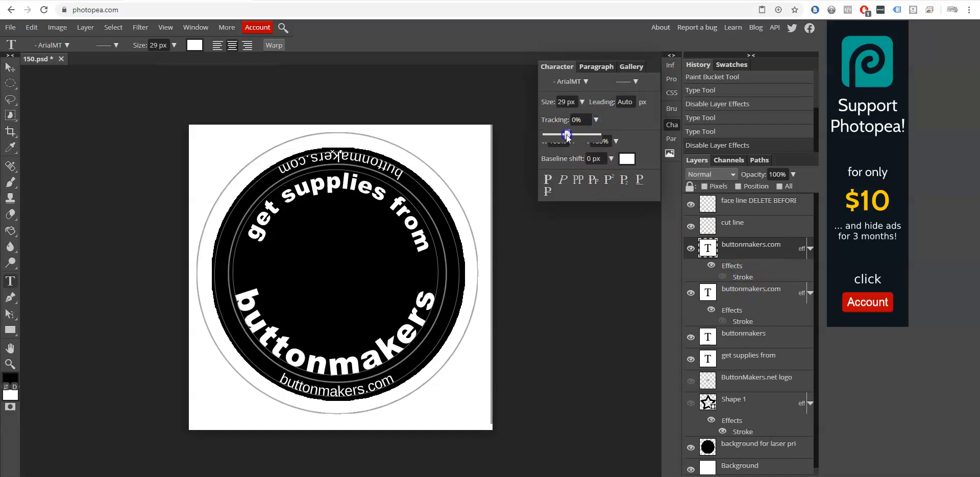
pyautogui.moveTo(566, 135); pyautogui.dragTo(568, 135)
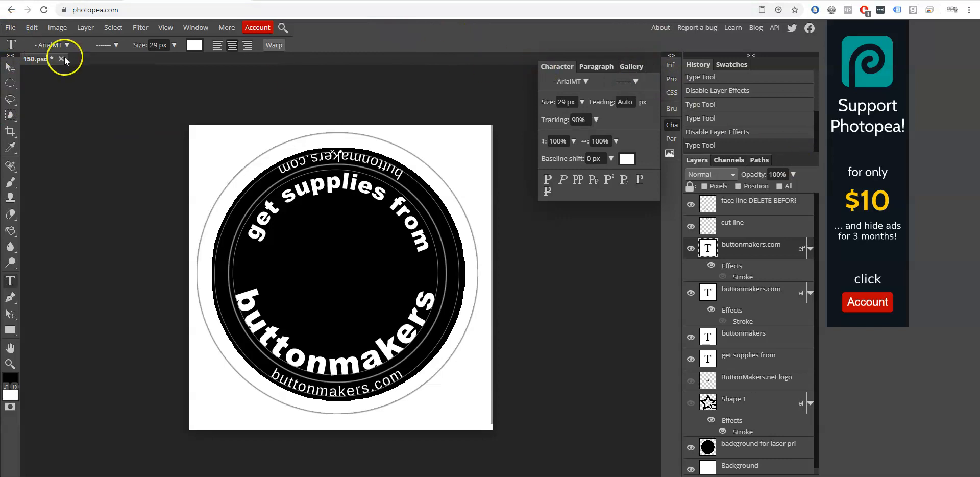
pyautogui.moveTo(10, 32)
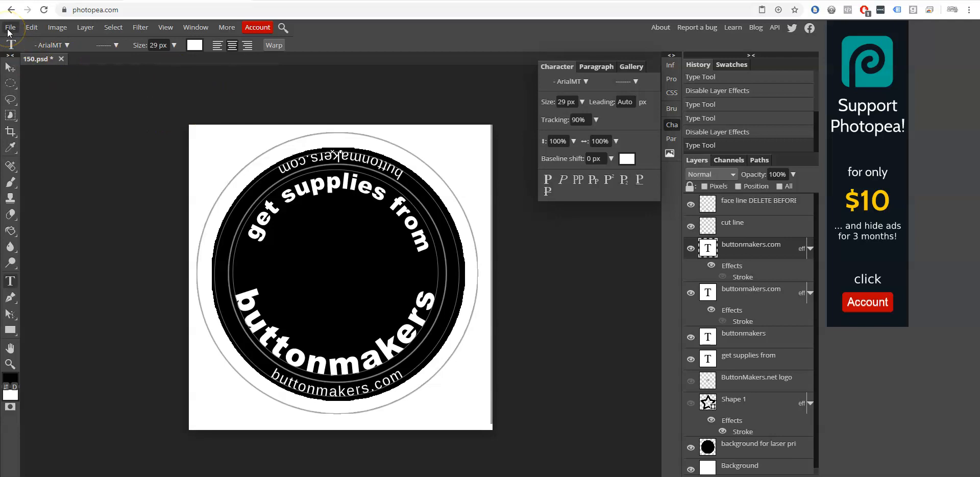
# Step: Place the friends JPG photo from the Desktop as a new layer via Open & Place
pyautogui.click(9, 27)
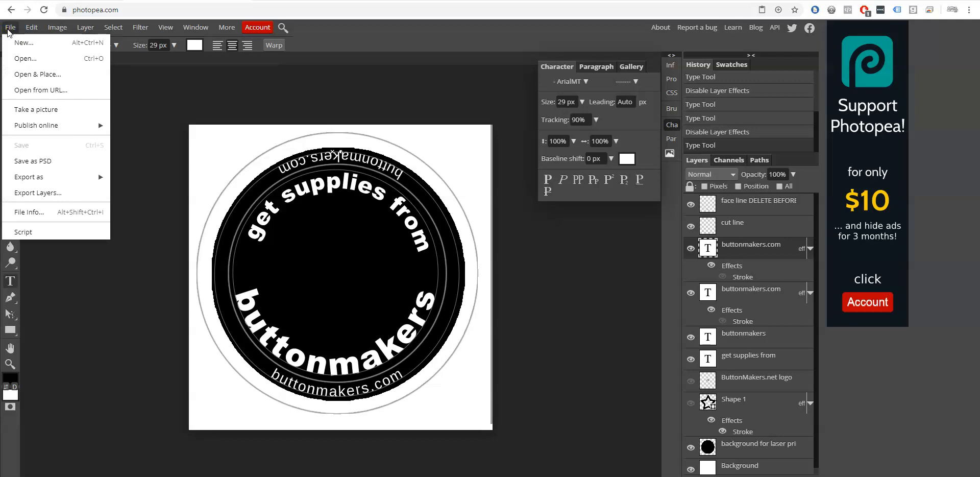
pyautogui.moveTo(45, 75)
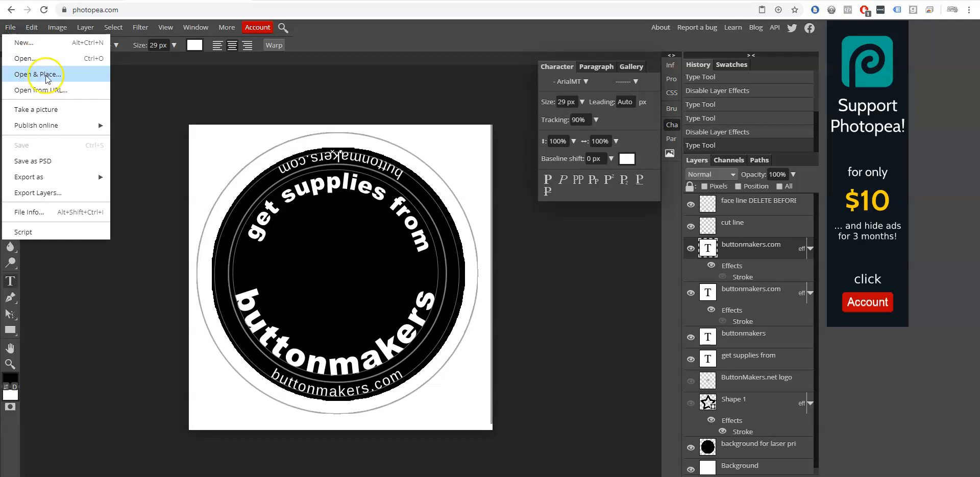
pyautogui.click(31, 75)
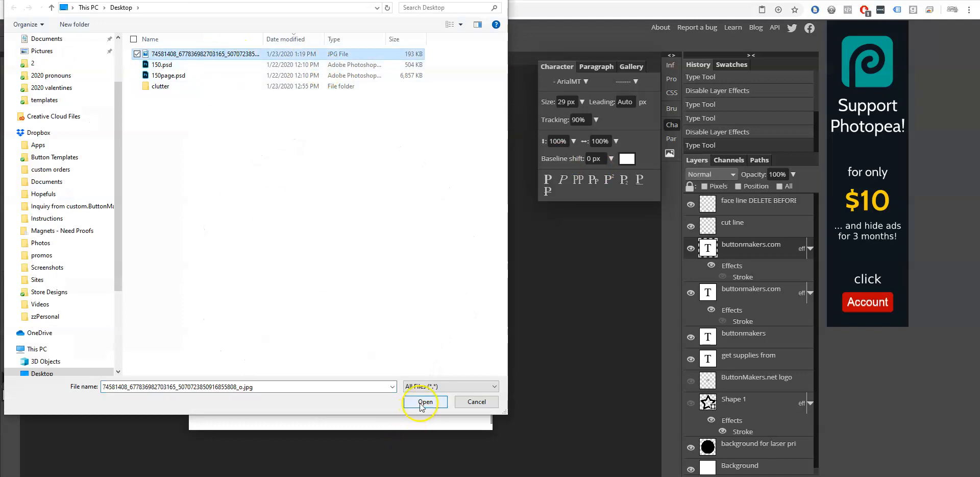
pyautogui.click(424, 402)
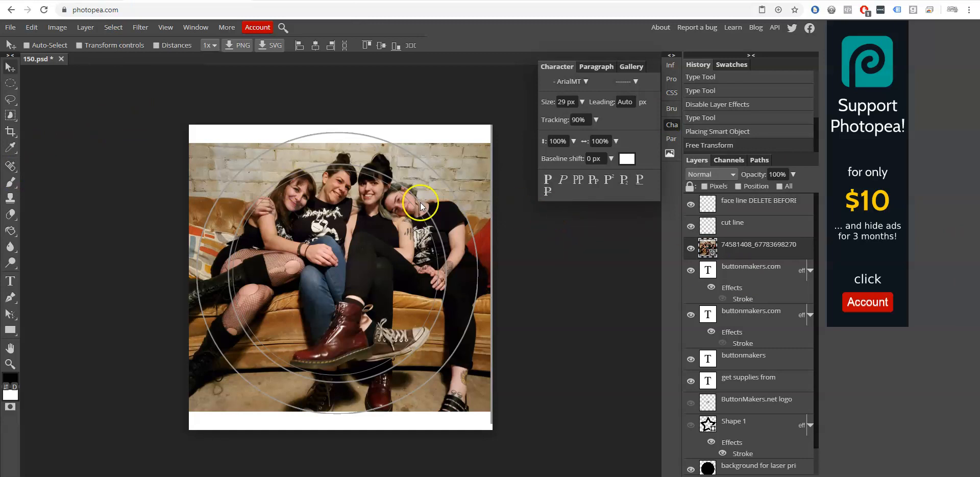
pyautogui.moveTo(505, 203)
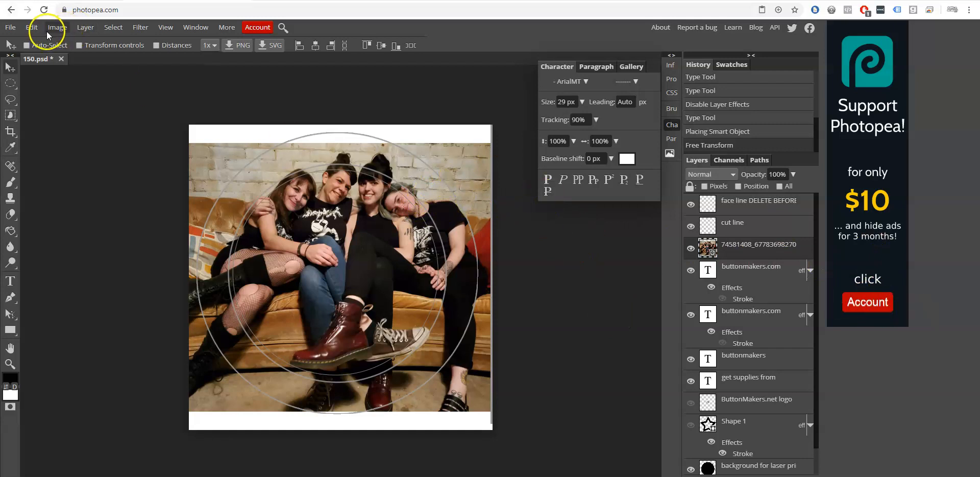
pyautogui.click(30, 26)
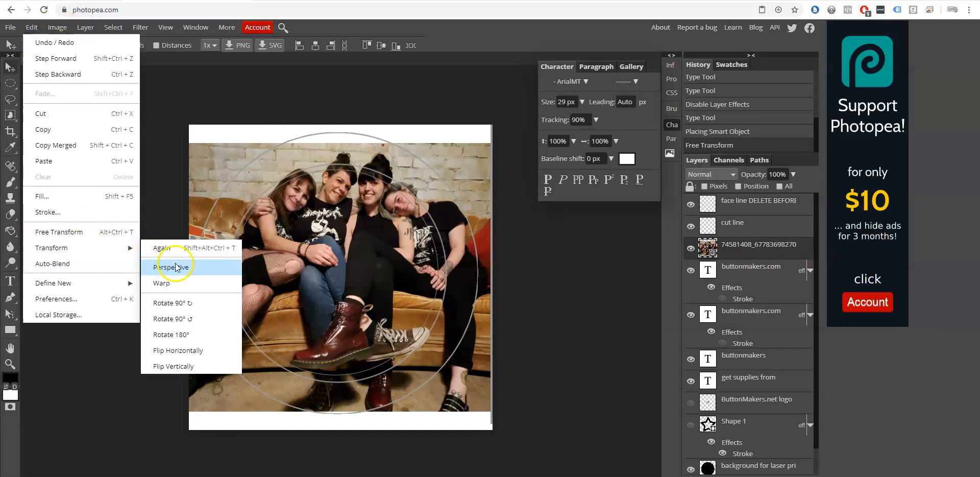
pyautogui.moveTo(121, 244)
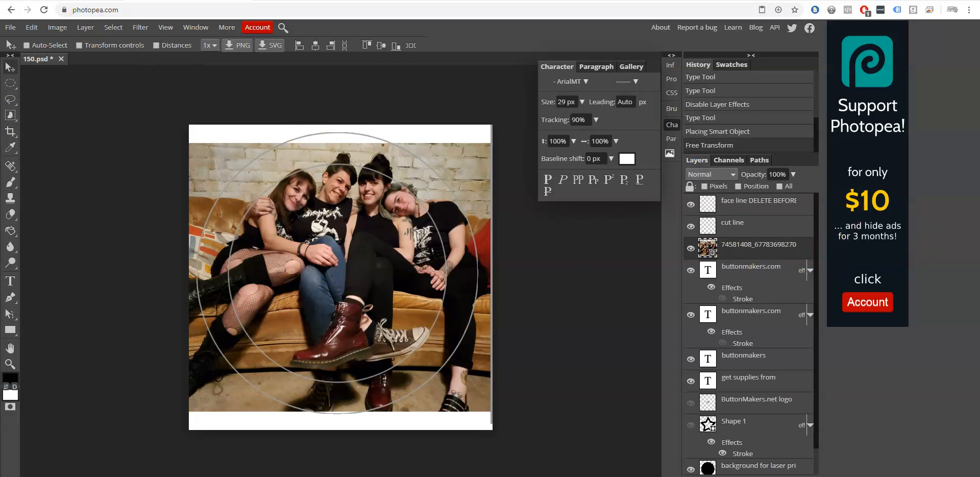
# Step: Free Transform the photo smaller to fit inside the black ring and confirm
pyautogui.click(31, 27)
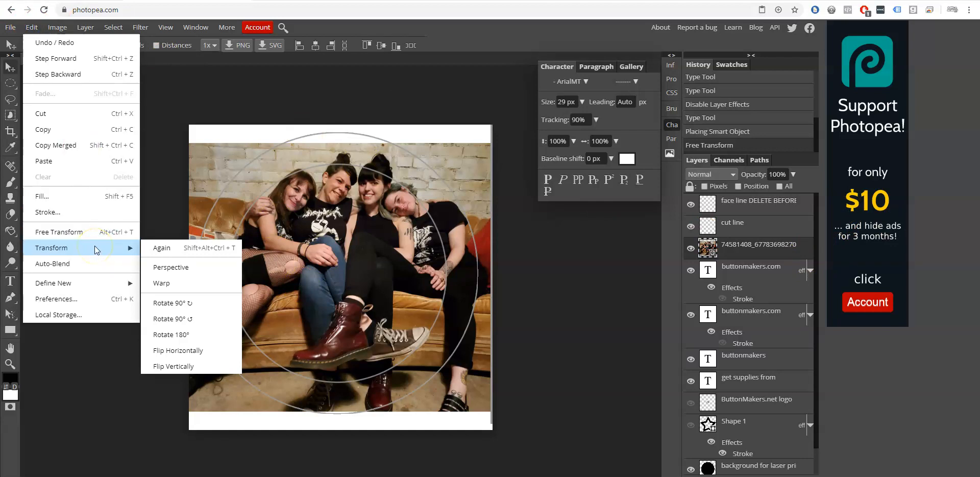
pyautogui.moveTo(88, 232)
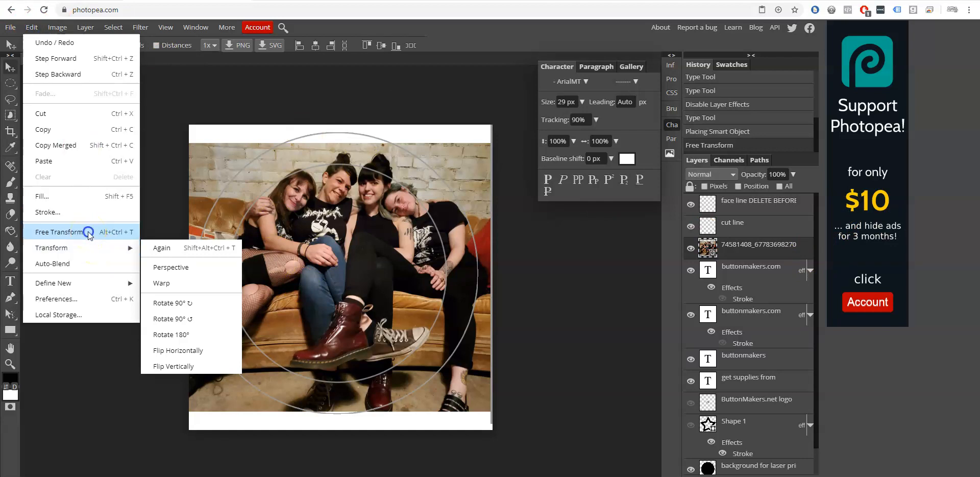
pyautogui.click(60, 232)
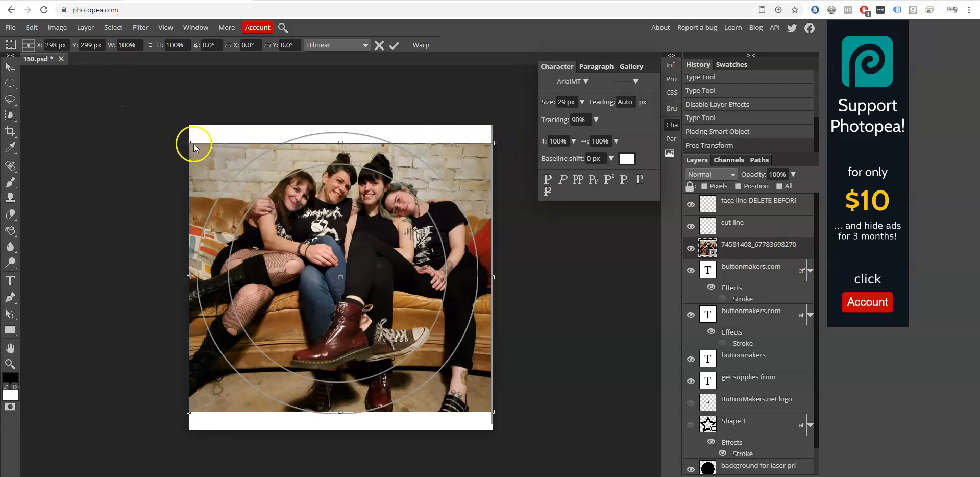
pyautogui.moveTo(362, 294)
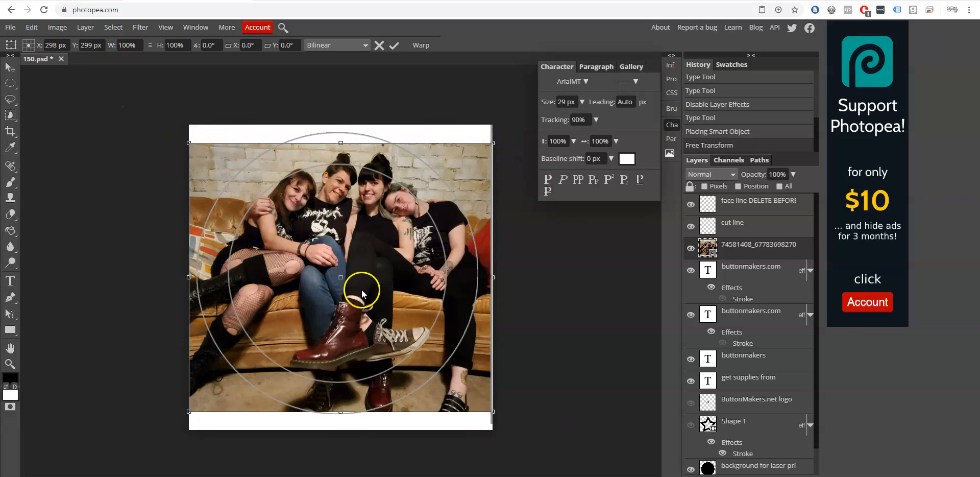
pyautogui.moveTo(403, 320)
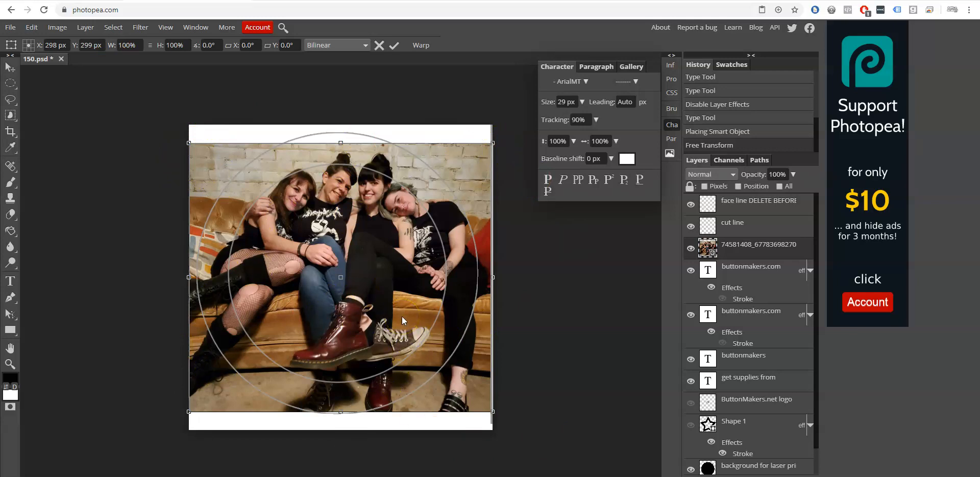
pyautogui.moveTo(188, 147); pyautogui.dragTo(205, 156)
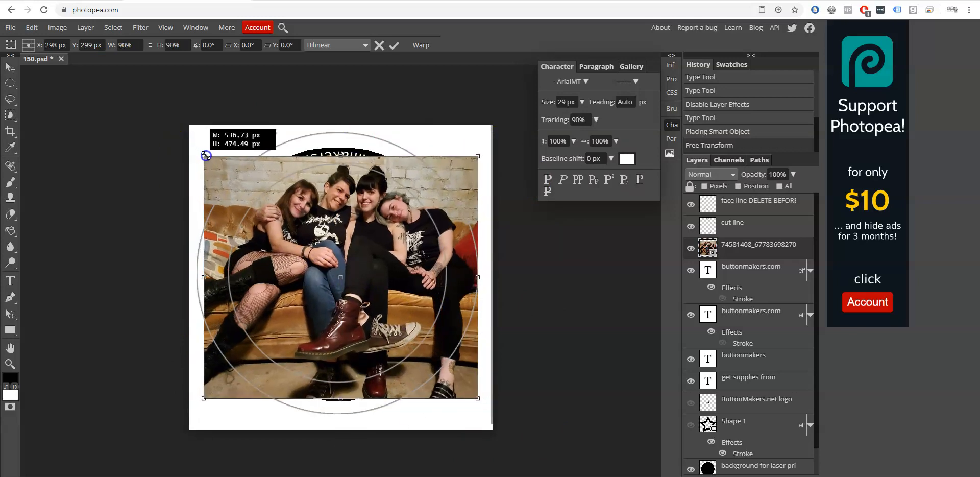
pyautogui.moveTo(206, 155); pyautogui.dragTo(229, 180)
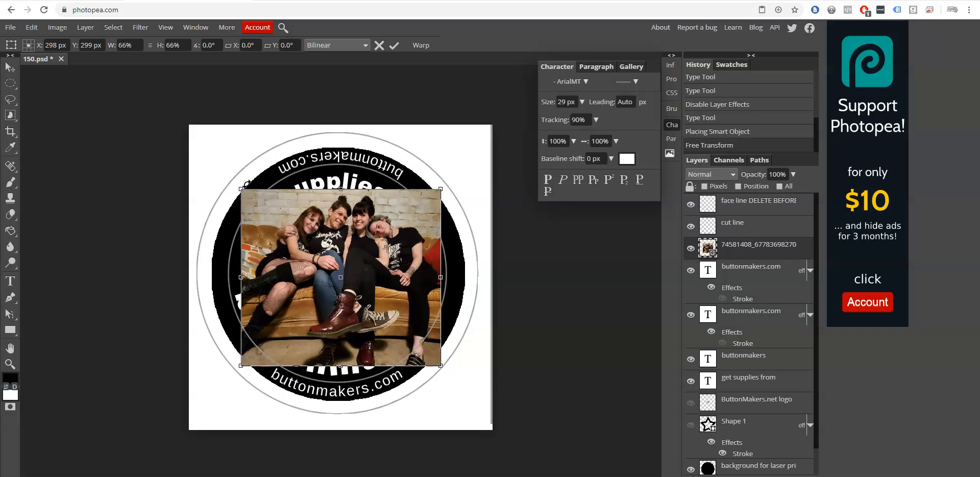
pyautogui.click(394, 44)
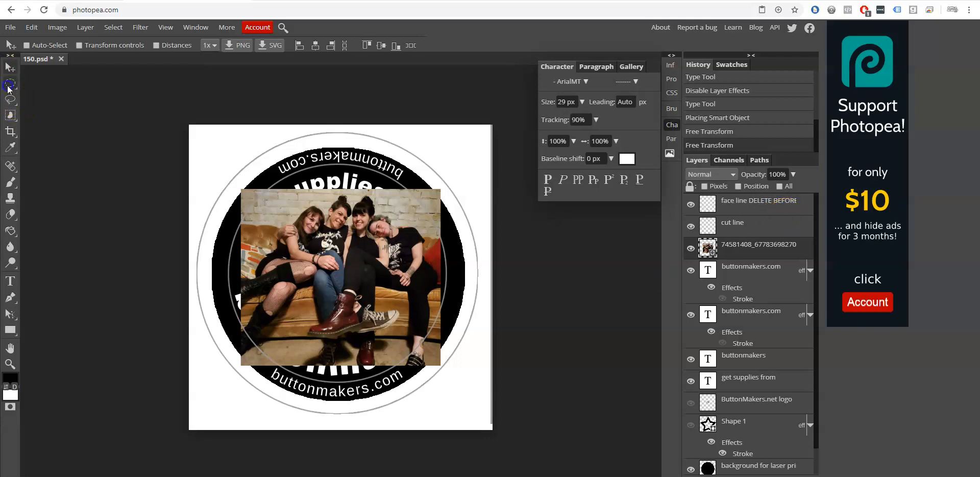
# Step: Make an elliptical selection over the friends' faces and mask the photo to that circle
pyautogui.click(9, 83)
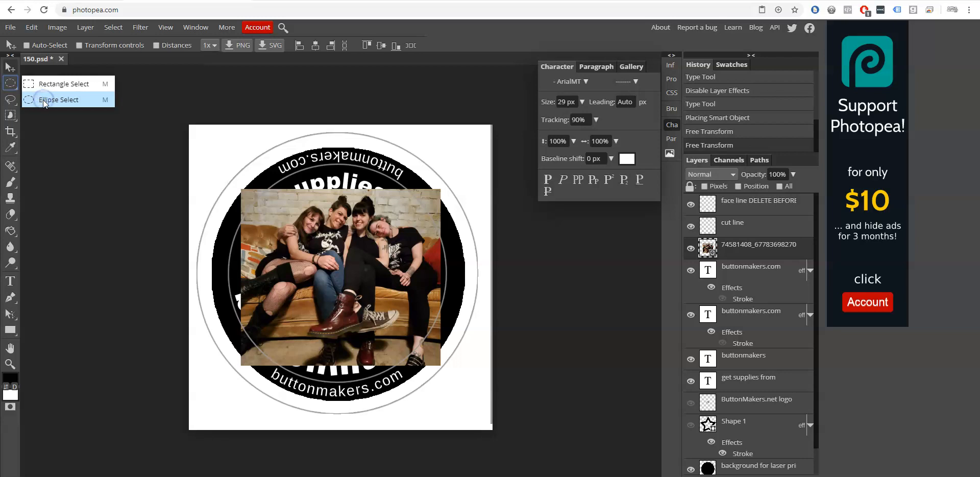
pyautogui.click(59, 100)
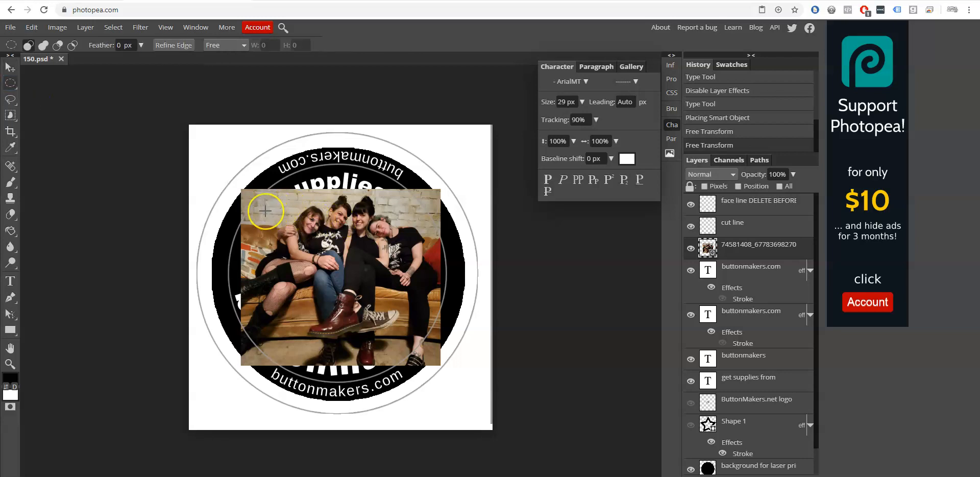
pyautogui.moveTo(264, 210); pyautogui.dragTo(438, 383)
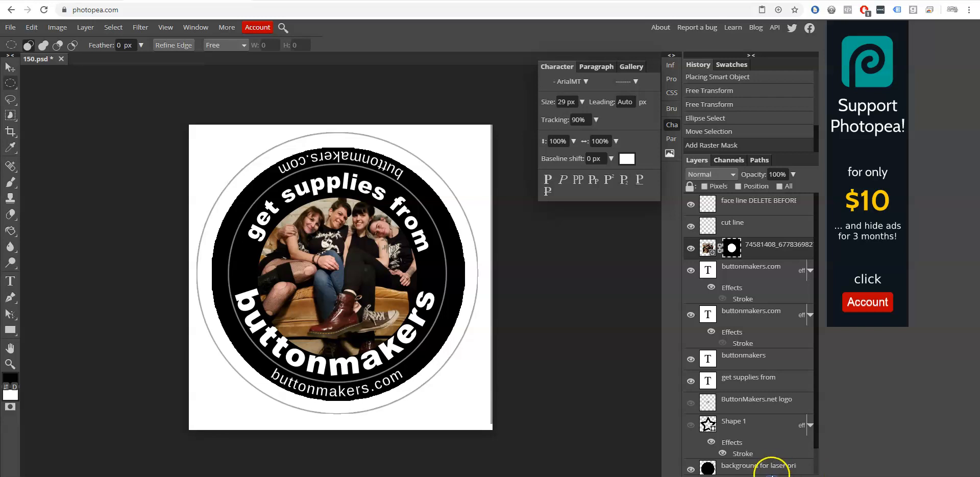
pyautogui.moveTo(461, 99)
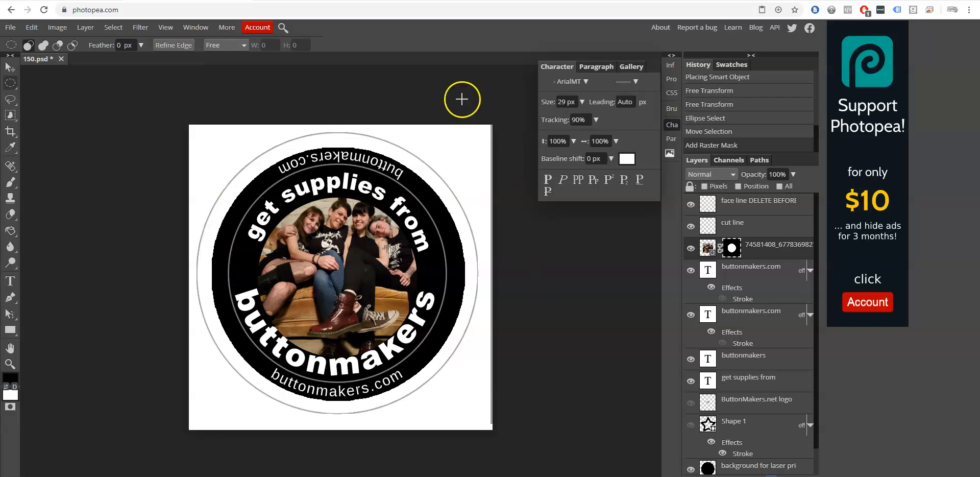
pyautogui.moveTo(365, 203)
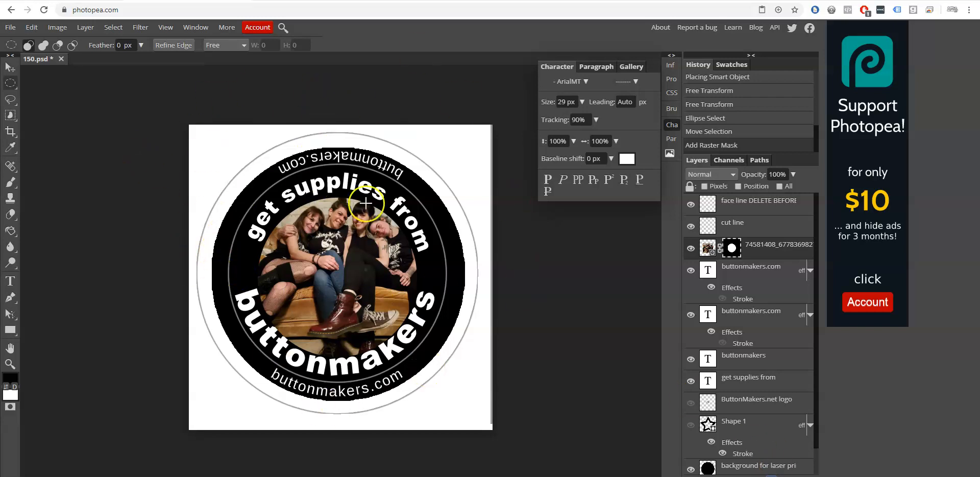
pyautogui.moveTo(305, 132)
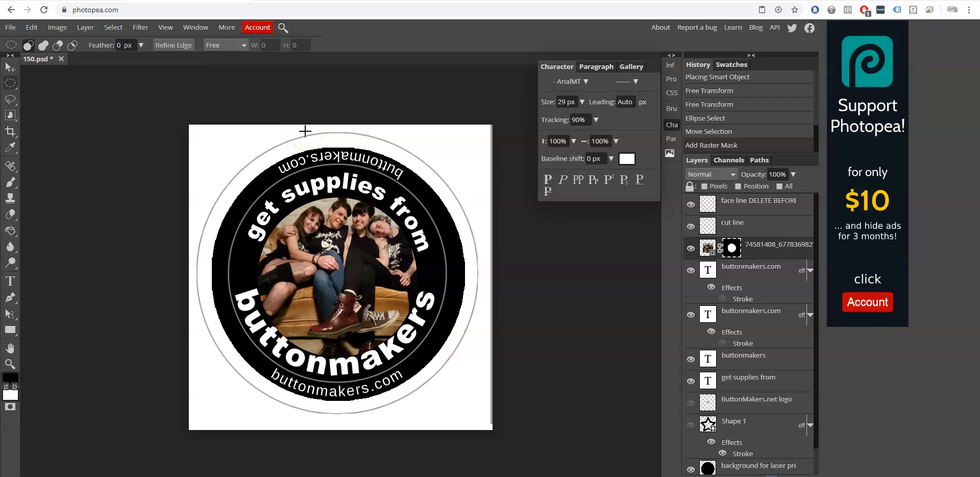
pyautogui.moveTo(445, 362)
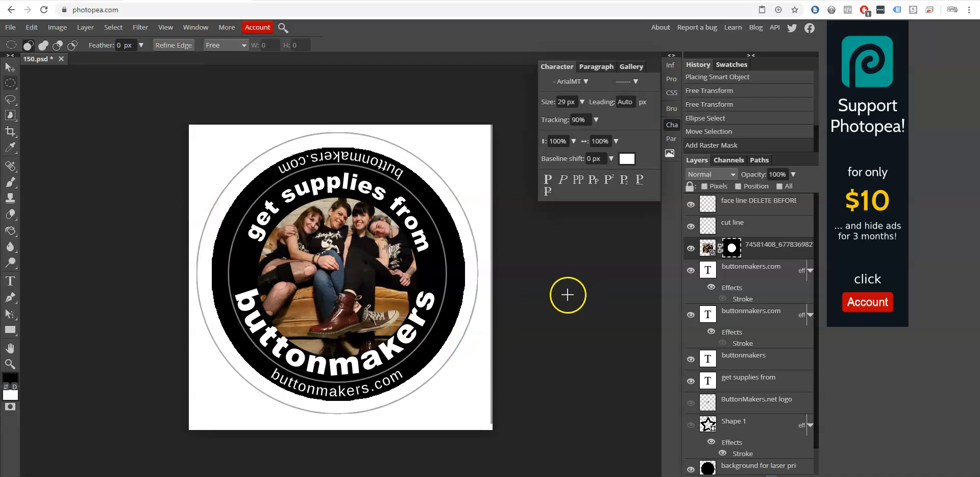
# Step: Unlink the circular mask and shift the photo inside it so all four faces show
pyautogui.click(719, 248)
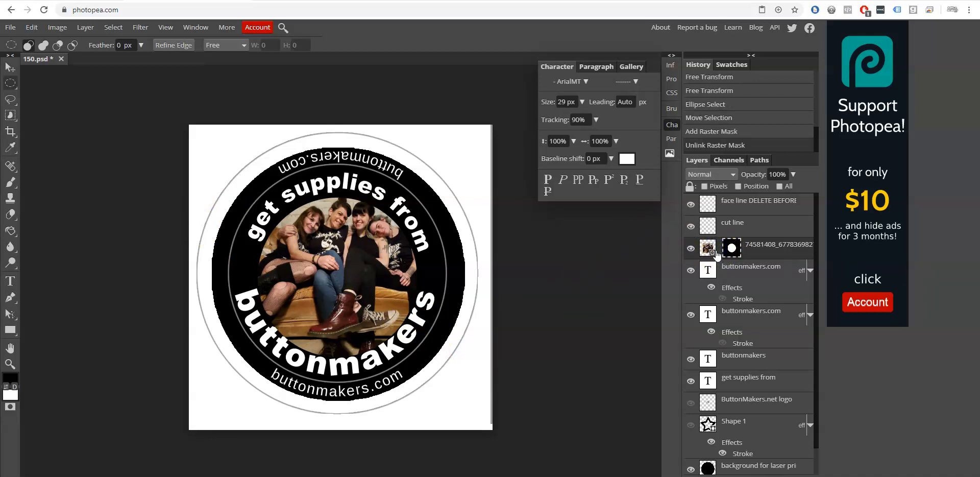
pyautogui.click(719, 247)
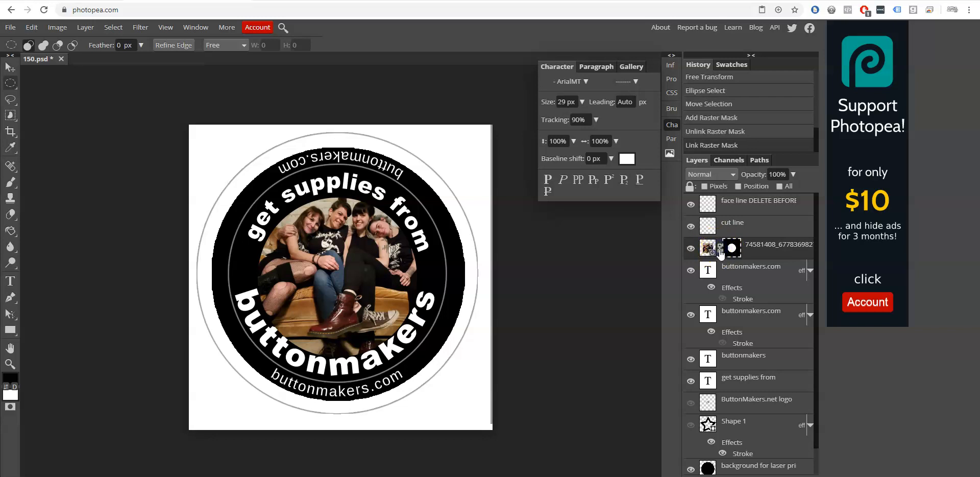
pyautogui.click(707, 247)
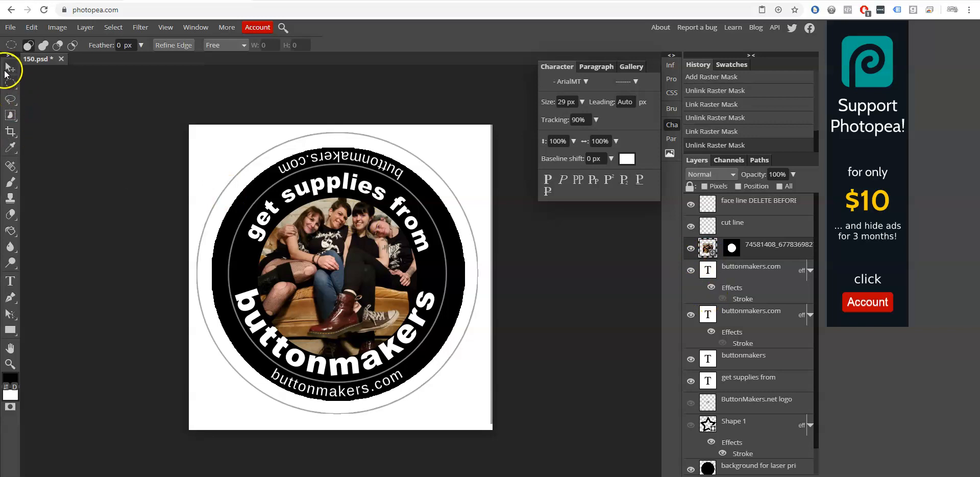
pyautogui.click(10, 66)
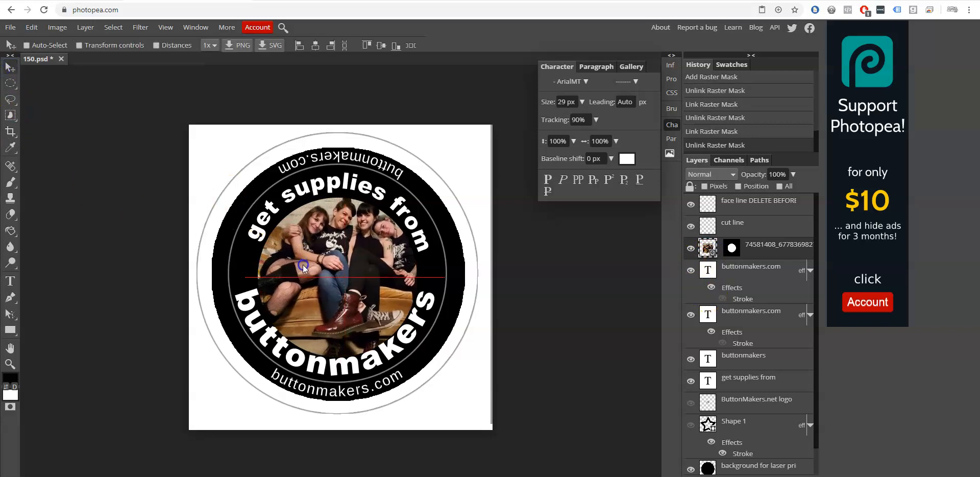
pyautogui.moveTo(303, 265); pyautogui.dragTo(307, 266)
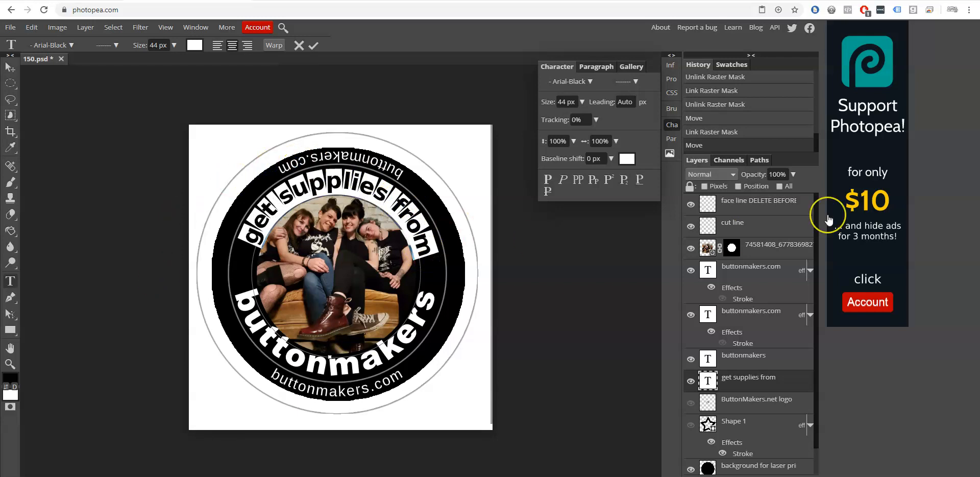
# Step: Replace the top caption with 'besties' and take the curved 'buttonmakers' text into editing
pyautogui.write('besties')
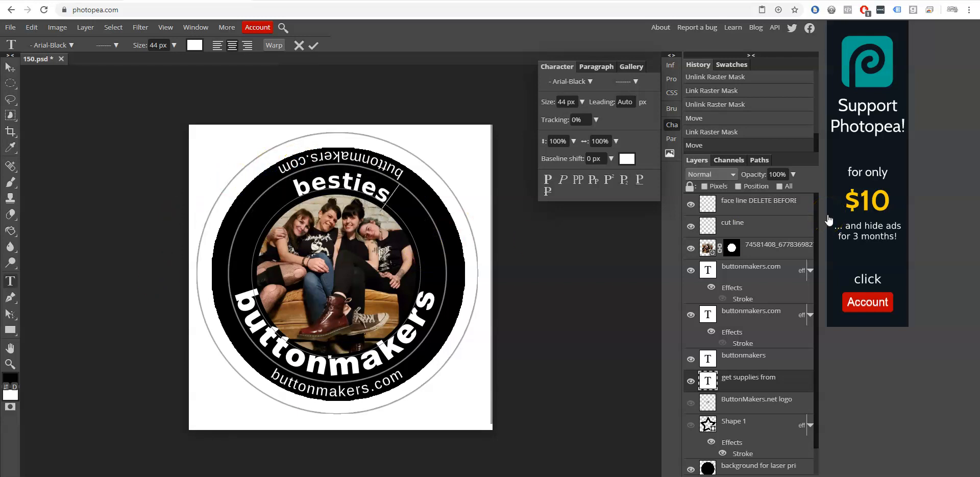
pyautogui.click(10, 66)
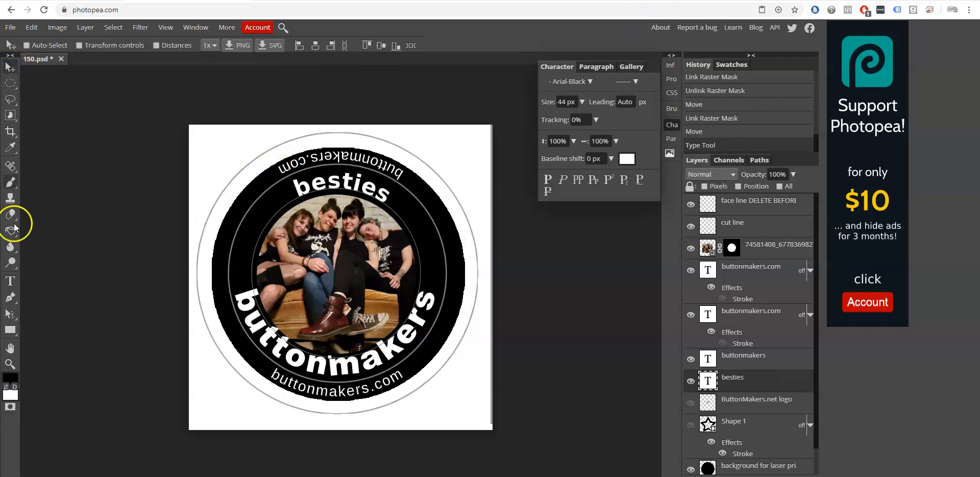
pyautogui.moveTo(10, 281)
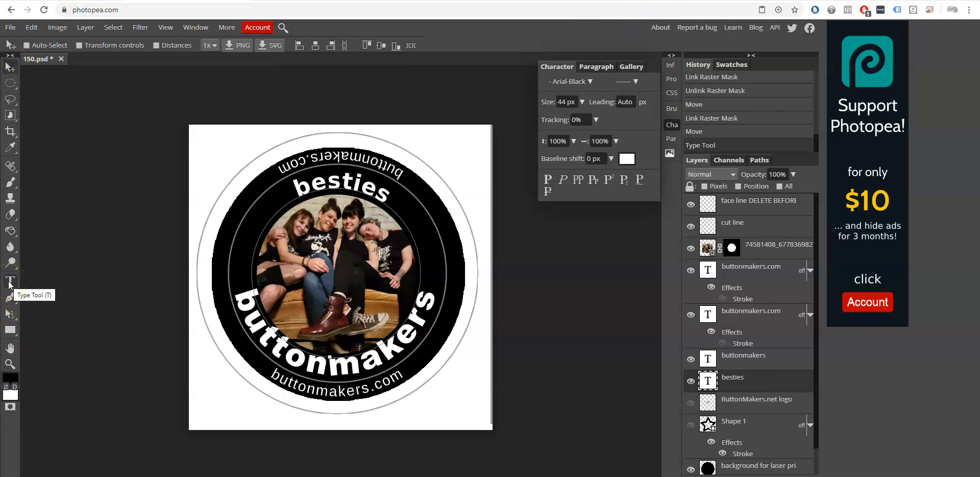
pyautogui.moveTo(627, 313)
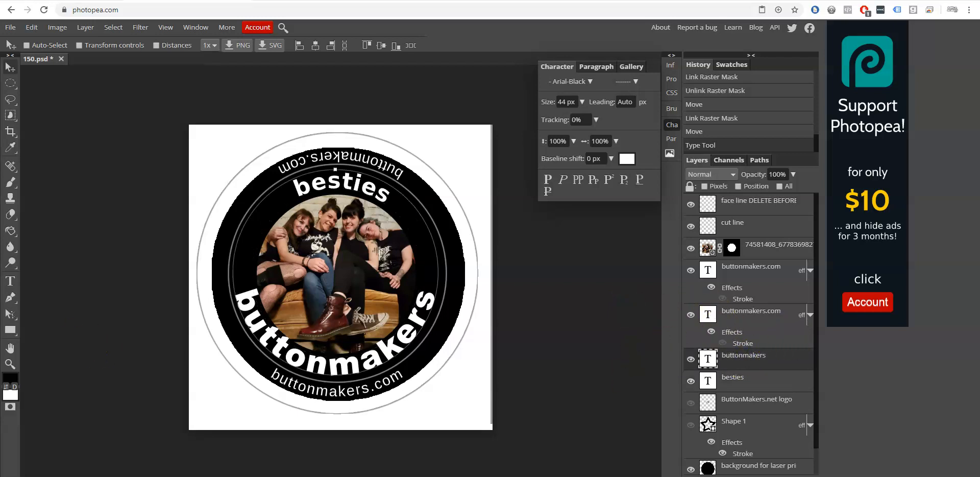
pyautogui.click(394, 344)
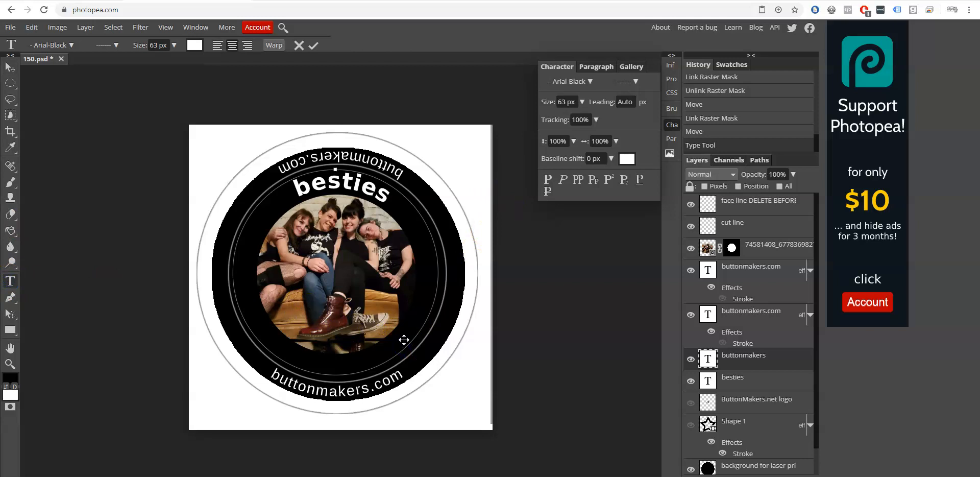
pyautogui.moveTo(33, 288)
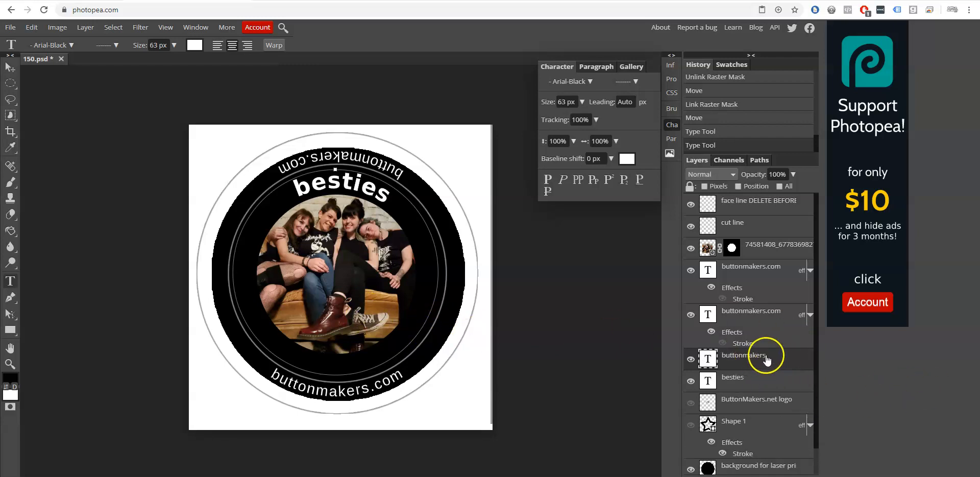
pyautogui.click(10, 66)
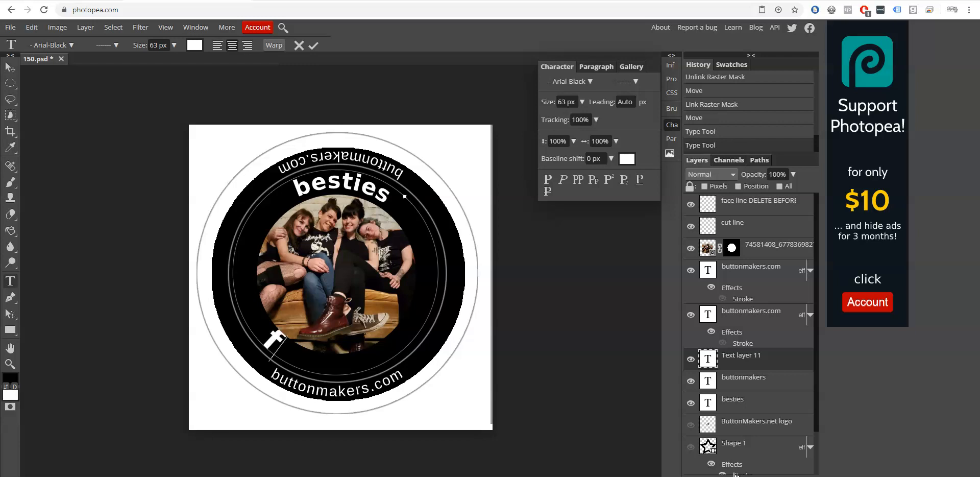
# Step: Enter 'forever' as the bottom caption, then free-transform the masked photo layer
pyautogui.write('forever')
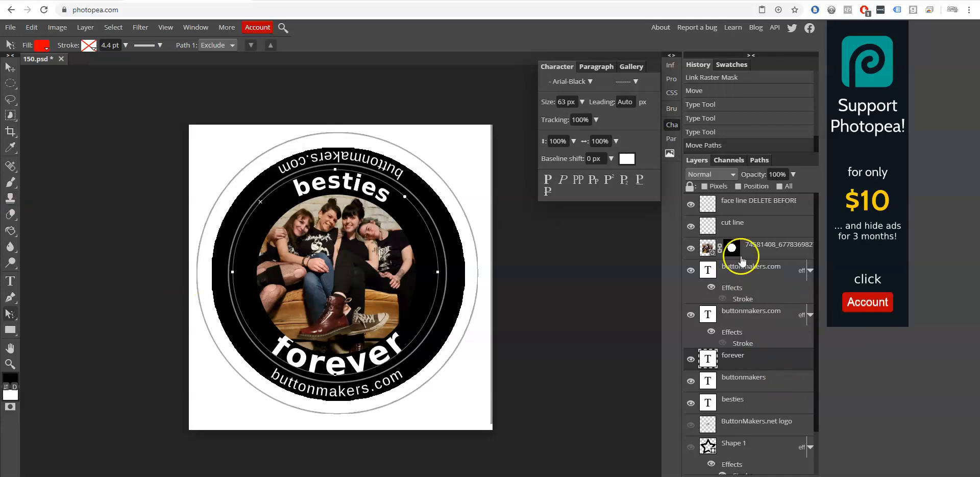
pyautogui.click(731, 247)
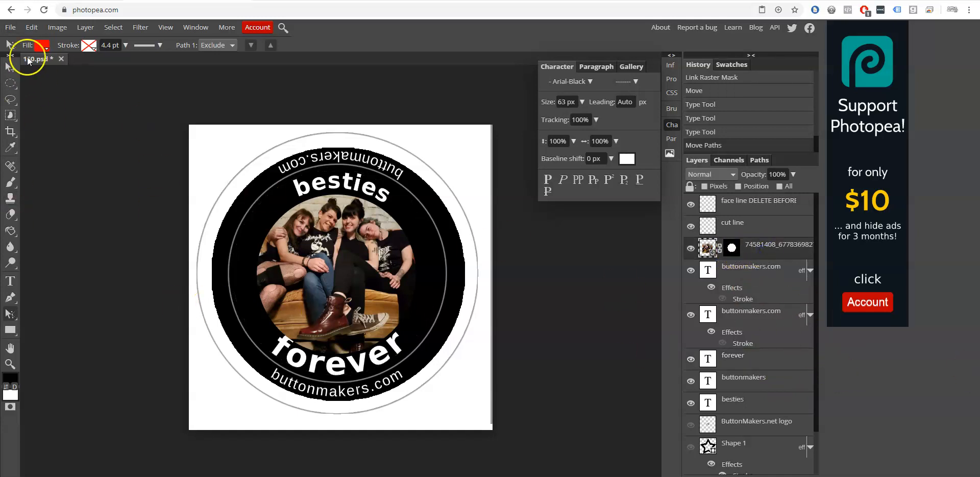
pyautogui.click(30, 27)
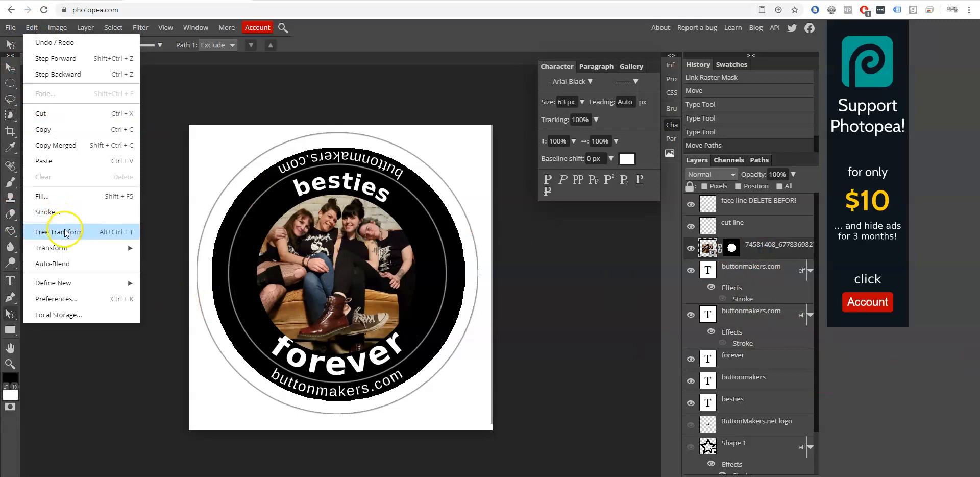
pyautogui.click(59, 231)
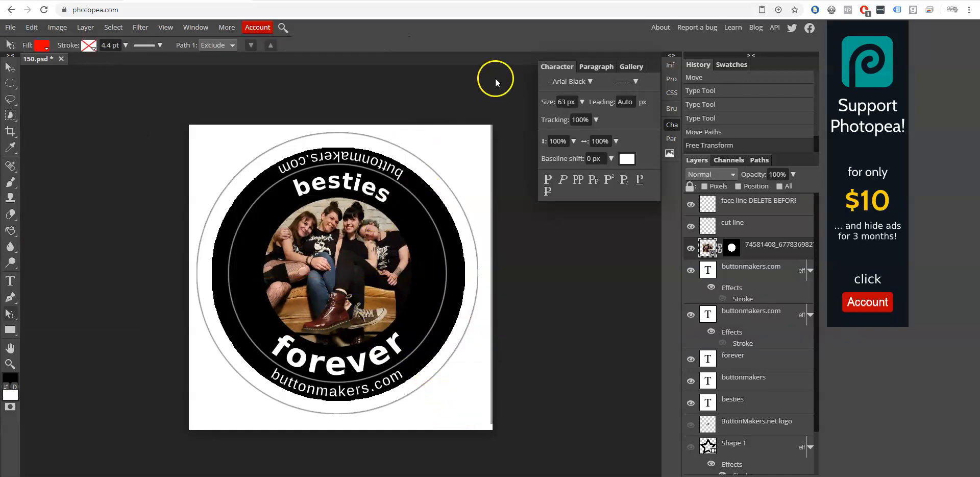
pyautogui.moveTo(531, 273)
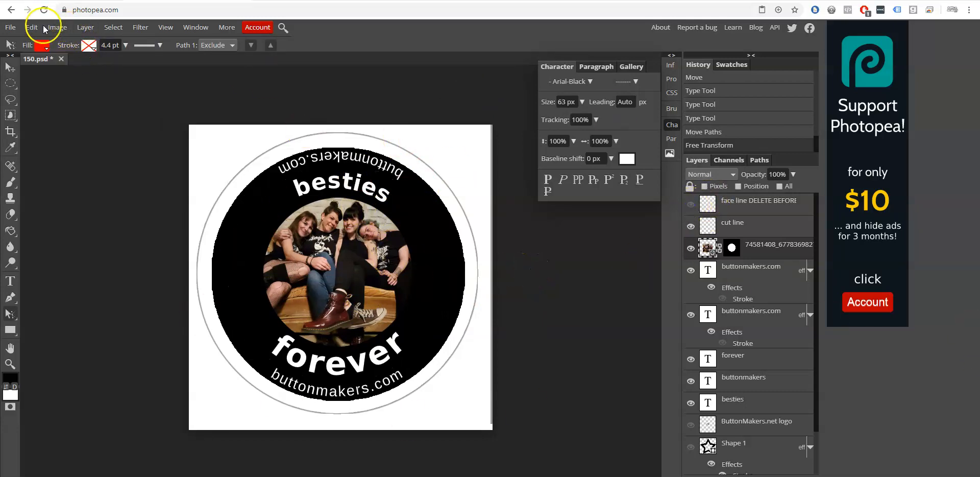
# Step: Define the finished button design as a new pattern
pyautogui.click(10, 26)
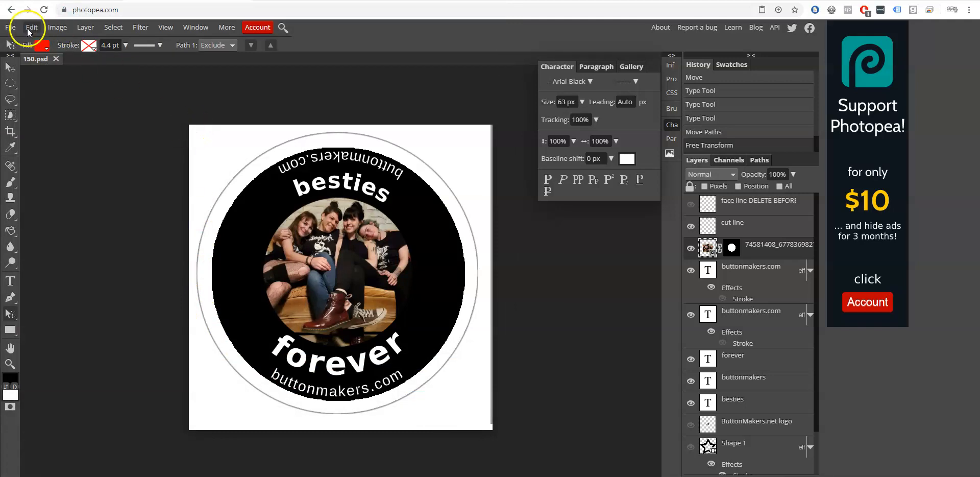
pyautogui.click(31, 26)
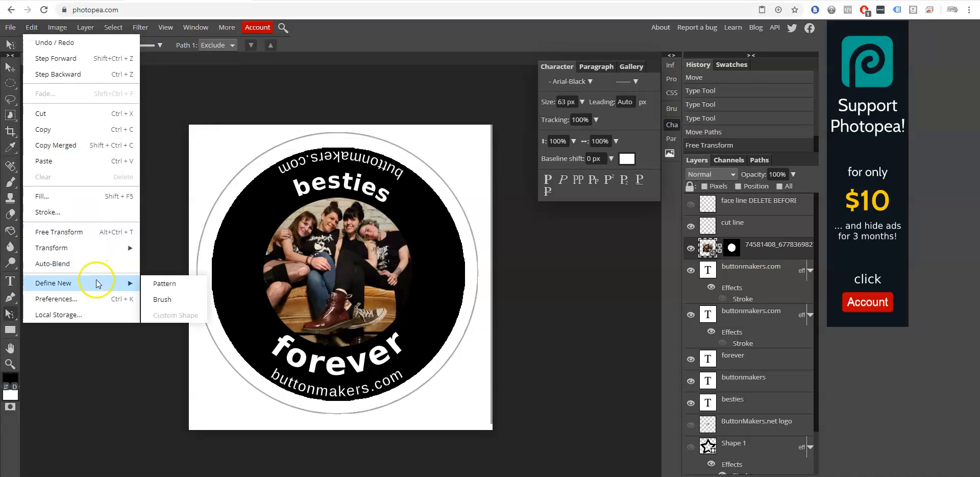
pyautogui.click(163, 282)
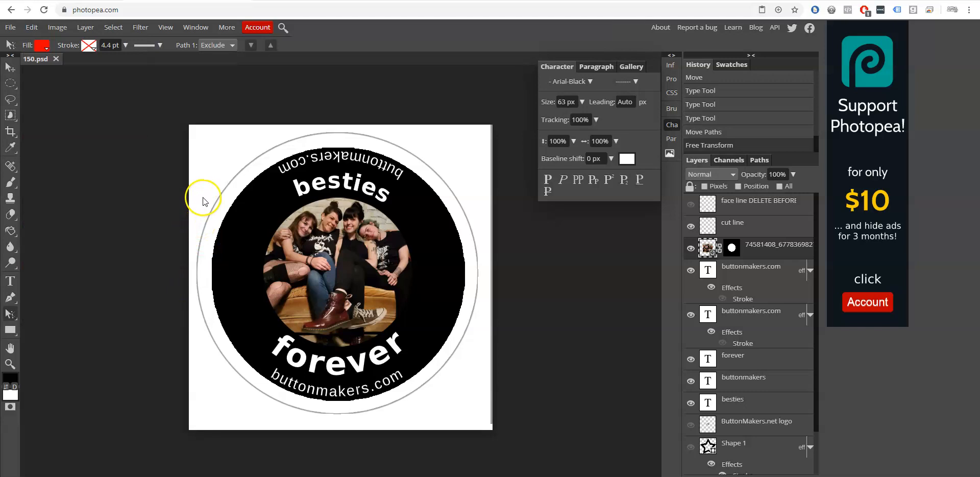
# Step: Open the page template 150page.psd from the Desktop as a second document
pyautogui.click(10, 27)
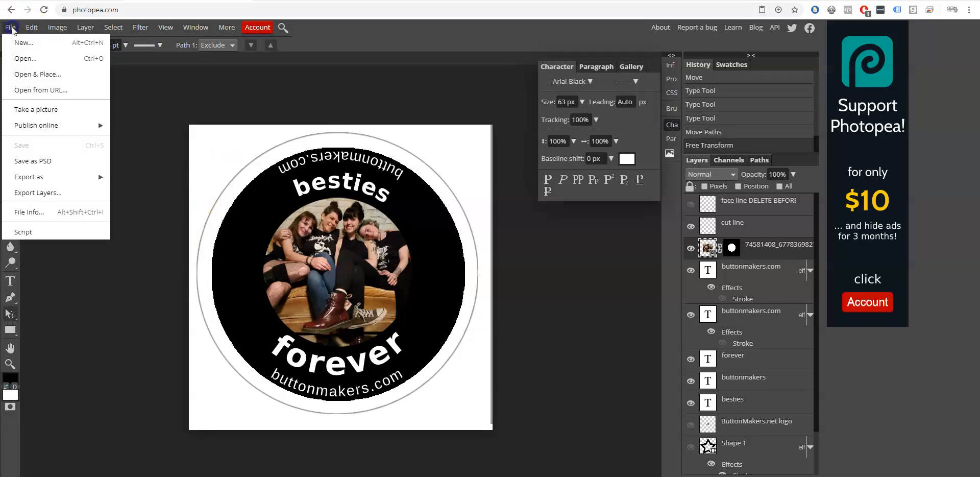
pyautogui.moveTo(25, 58)
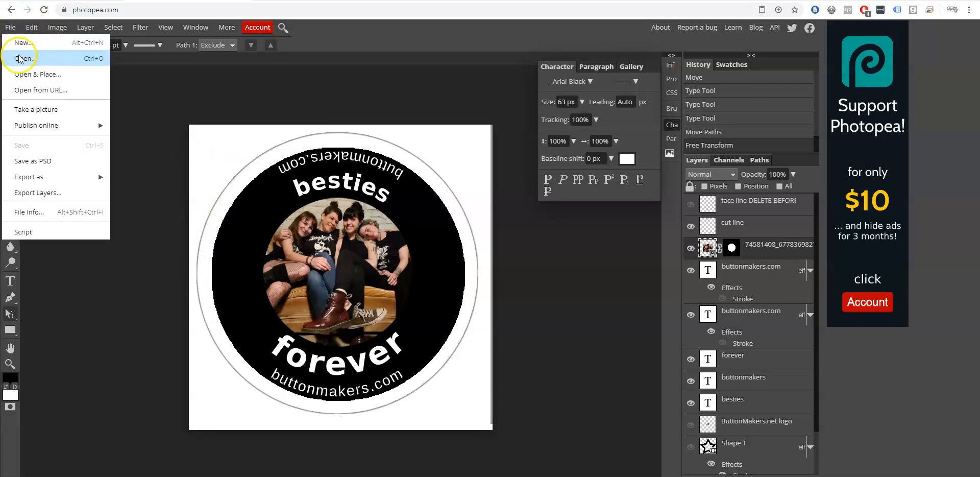
pyautogui.click(24, 58)
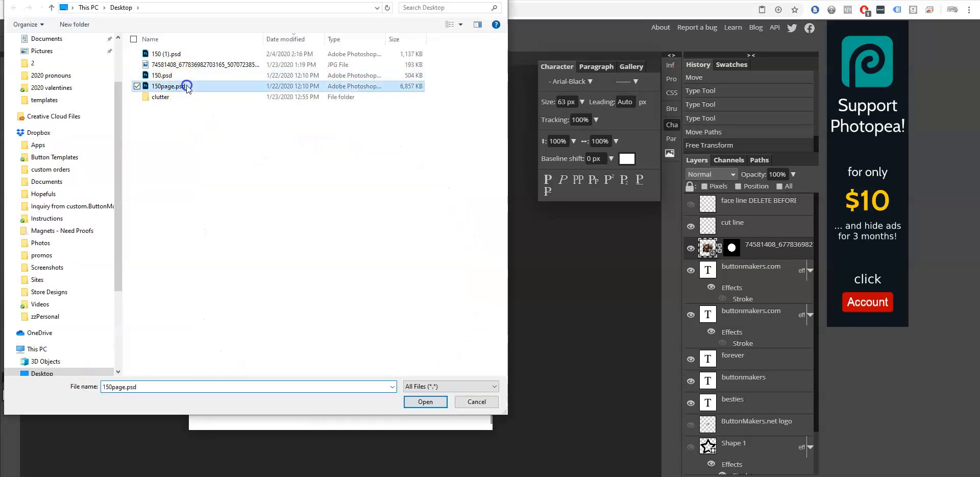
pyautogui.click(424, 402)
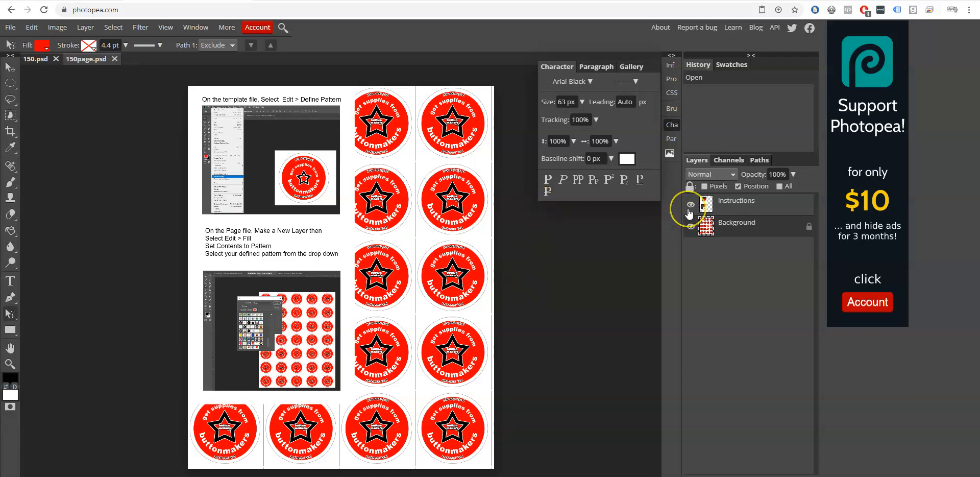
# Step: Hide the instructions layer and add a Pattern Fill layer using the besties button pattern
pyautogui.click(690, 205)
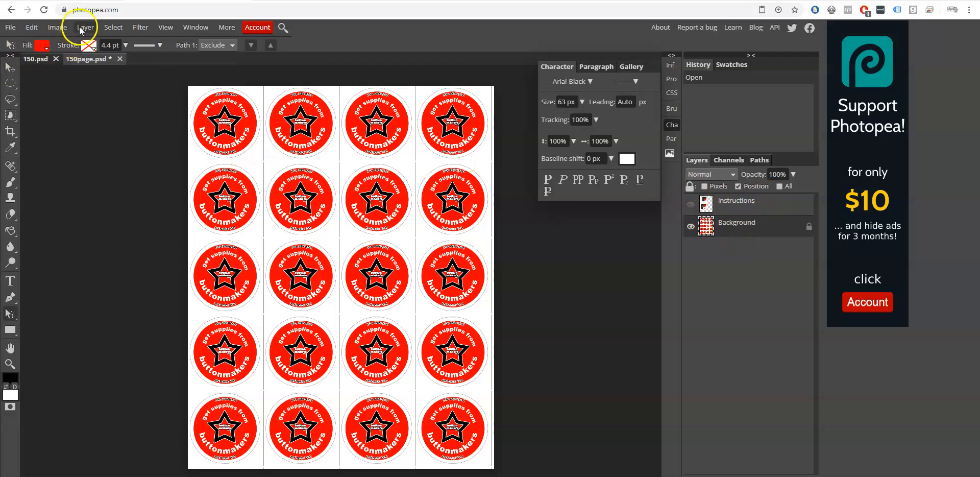
pyautogui.click(85, 27)
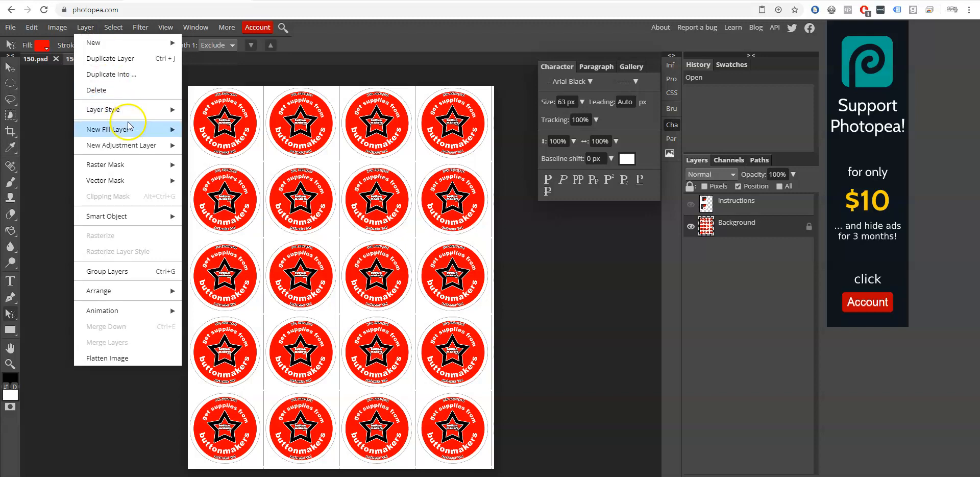
pyautogui.moveTo(107, 128)
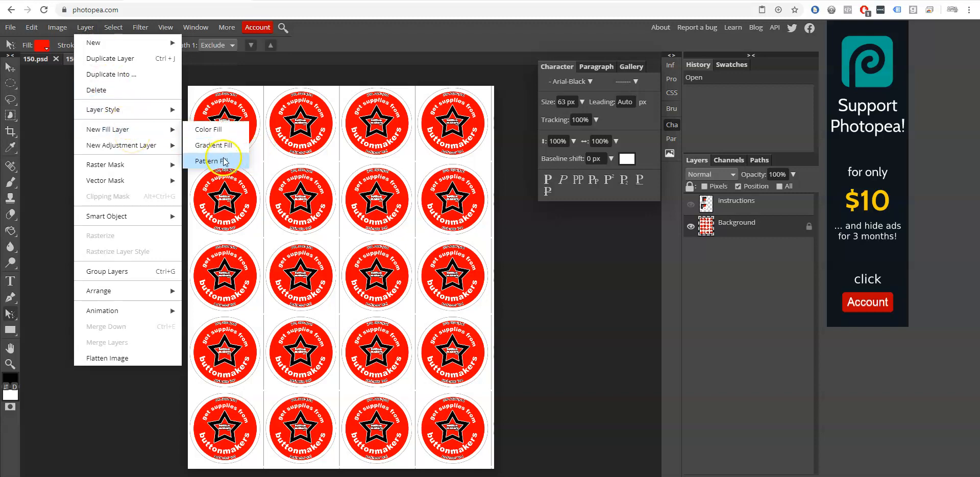
pyautogui.click(214, 161)
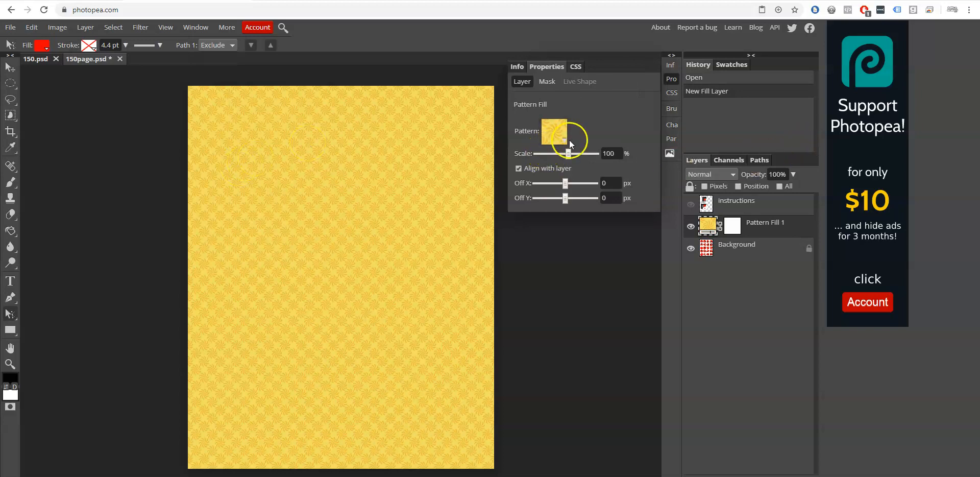
pyautogui.click(553, 130)
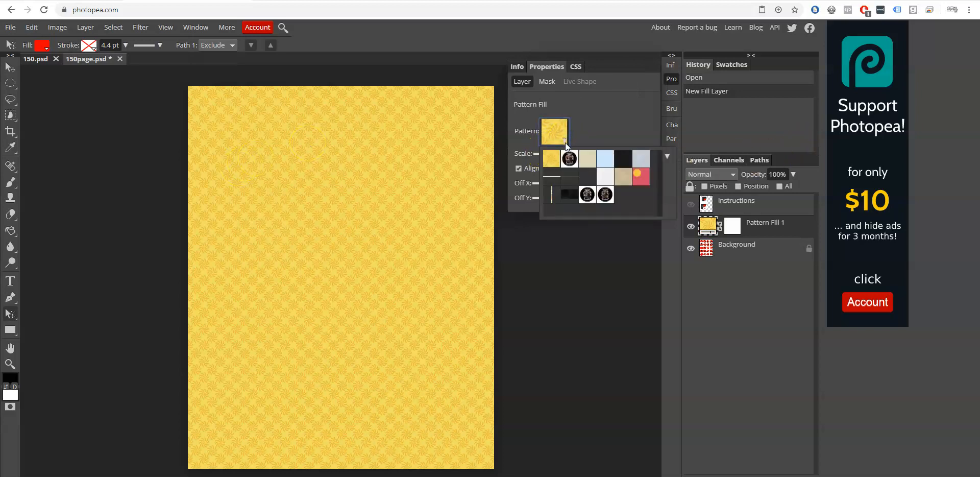
pyautogui.click(569, 158)
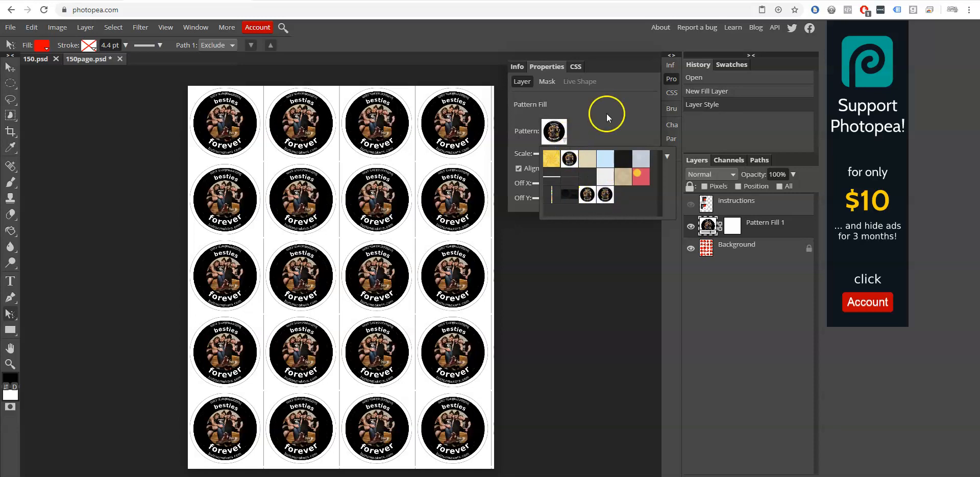
pyautogui.moveTo(612, 94)
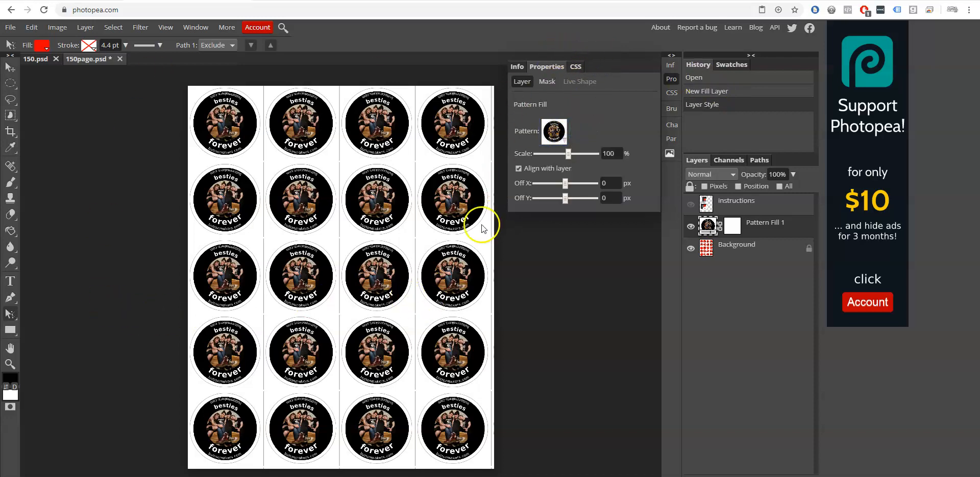
pyautogui.moveTo(403, 395)
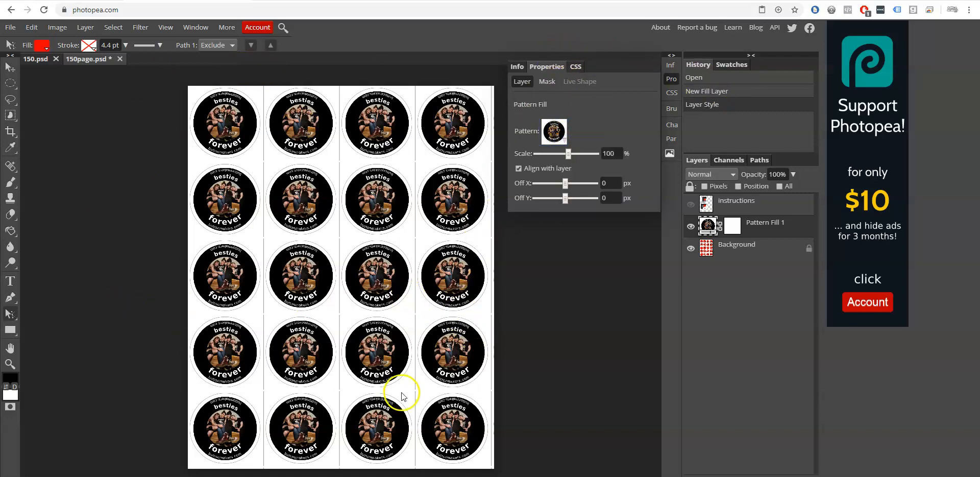
pyautogui.moveTo(397, 206)
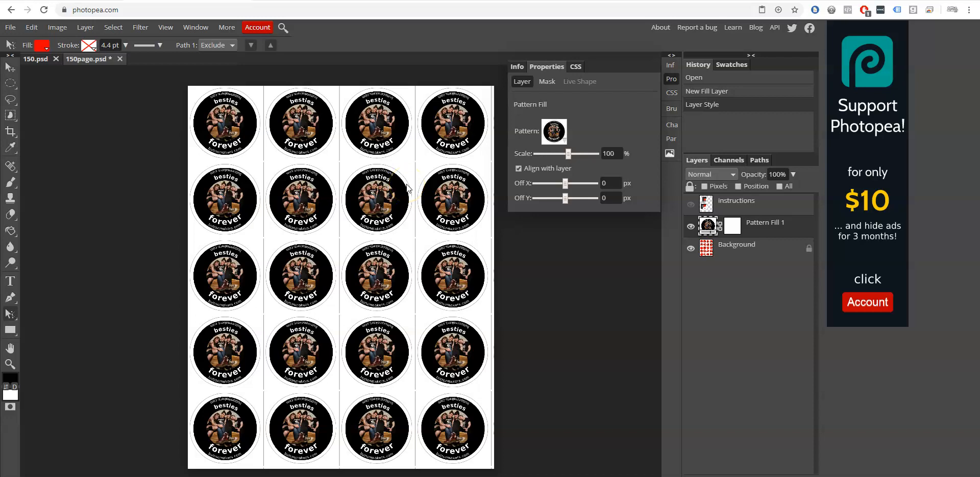
# Step: Export the tiled page as 150page.pdf via Save for web and view it in the browser
pyautogui.click(10, 26)
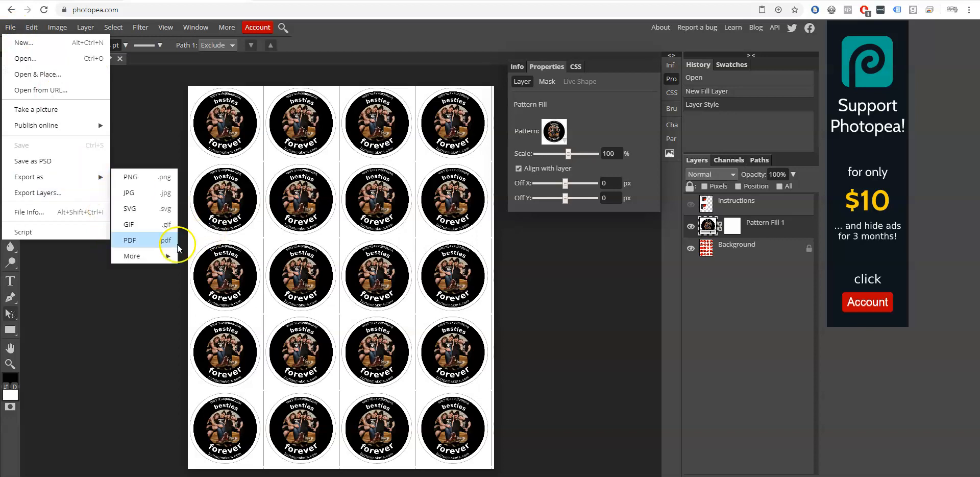
pyautogui.click(130, 240)
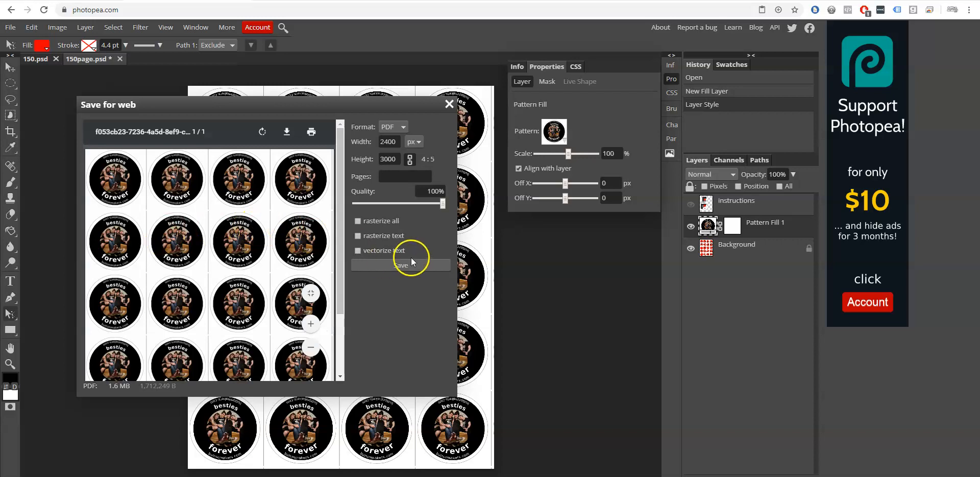
pyautogui.click(400, 265)
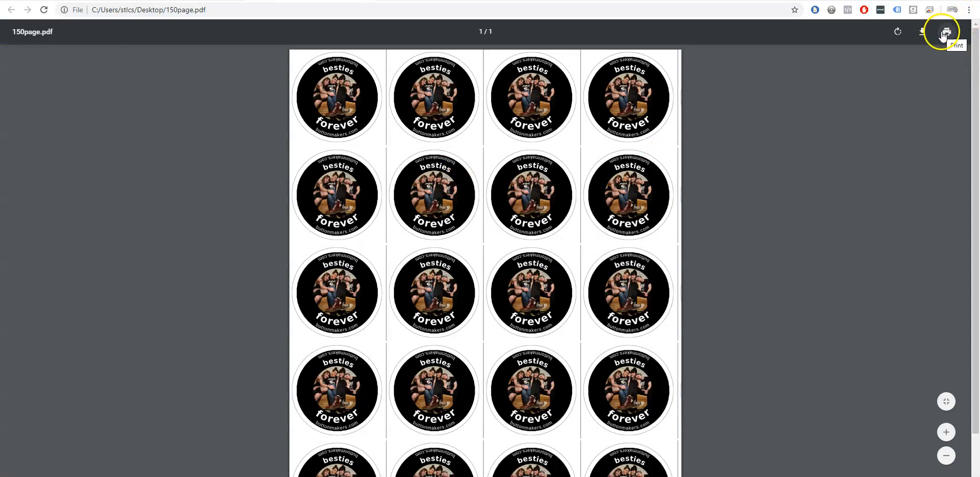
# Step: Print 150page.pdf from Chrome with More settings showing Scale Custom 100
pyautogui.click(946, 32)
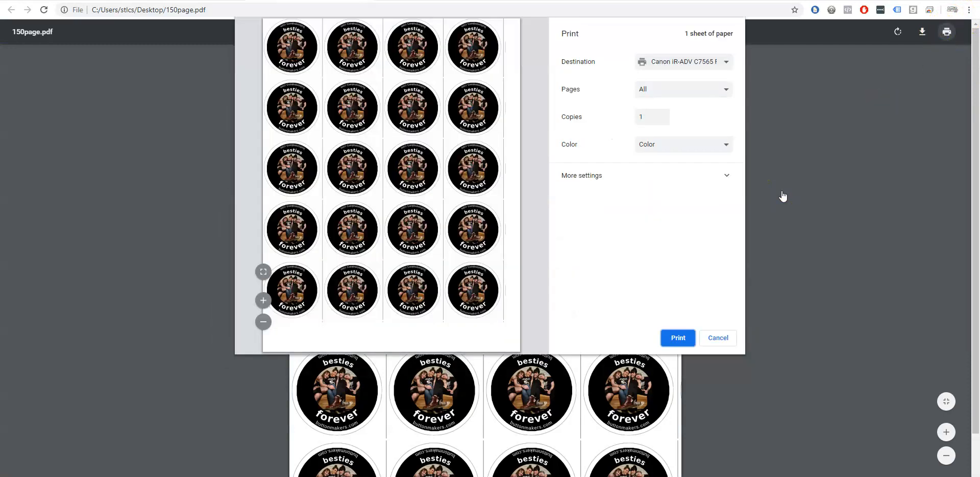
pyautogui.click(581, 175)
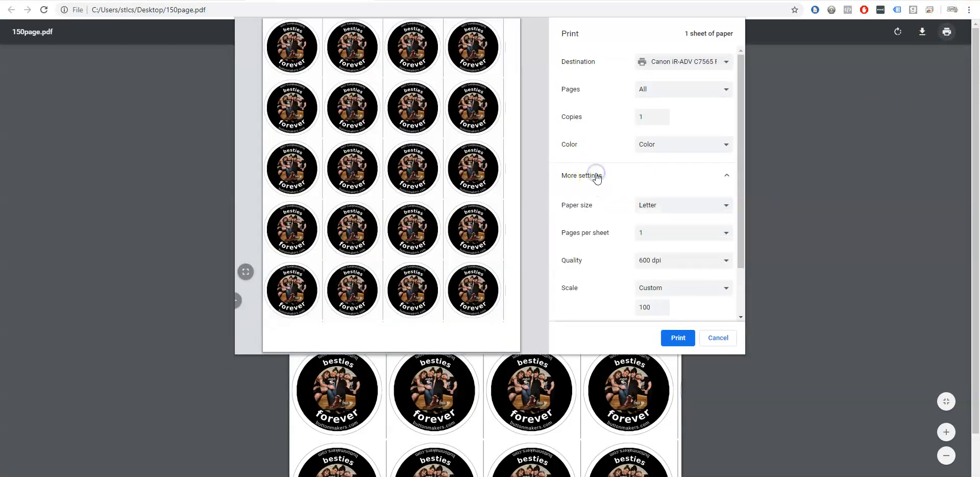
pyautogui.click(648, 308)
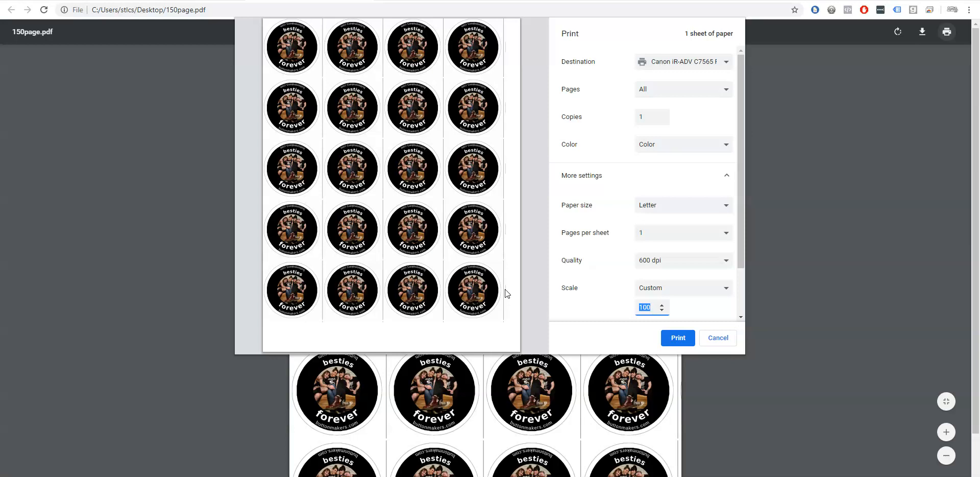
pyautogui.scroll(-3)
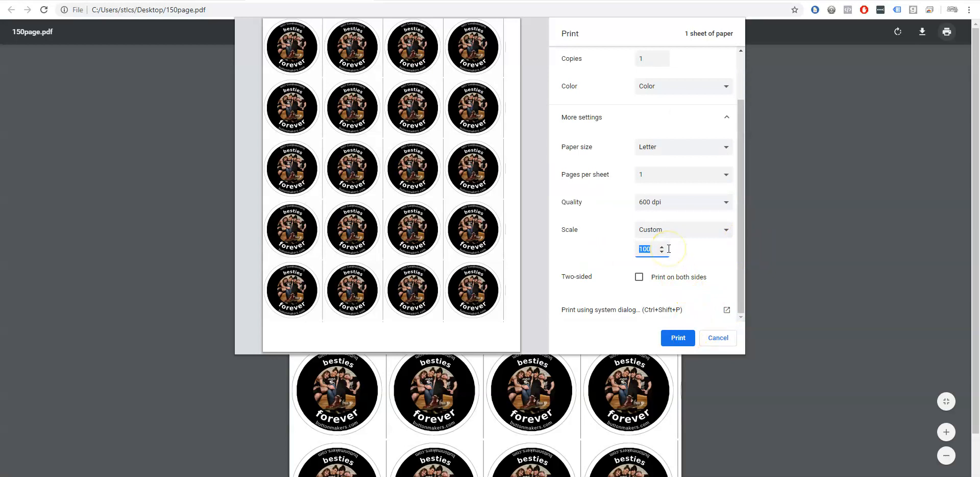
pyautogui.click(677, 338)
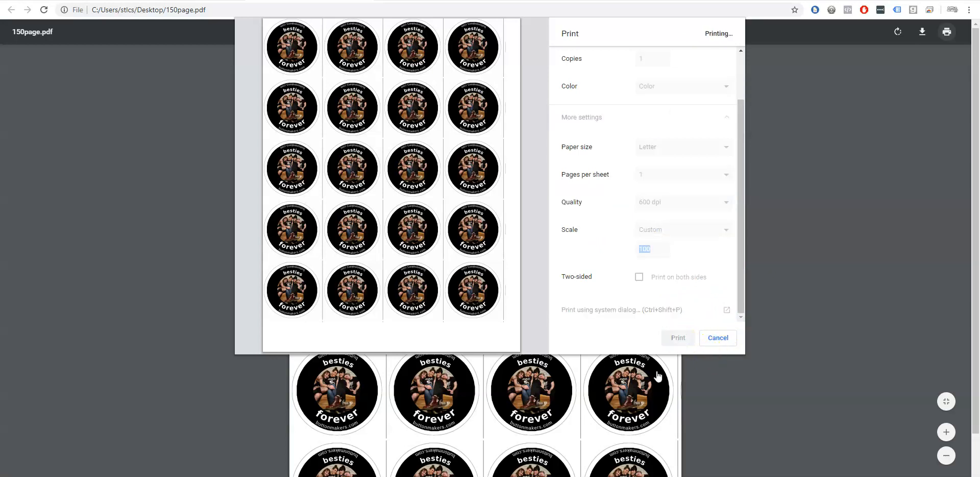